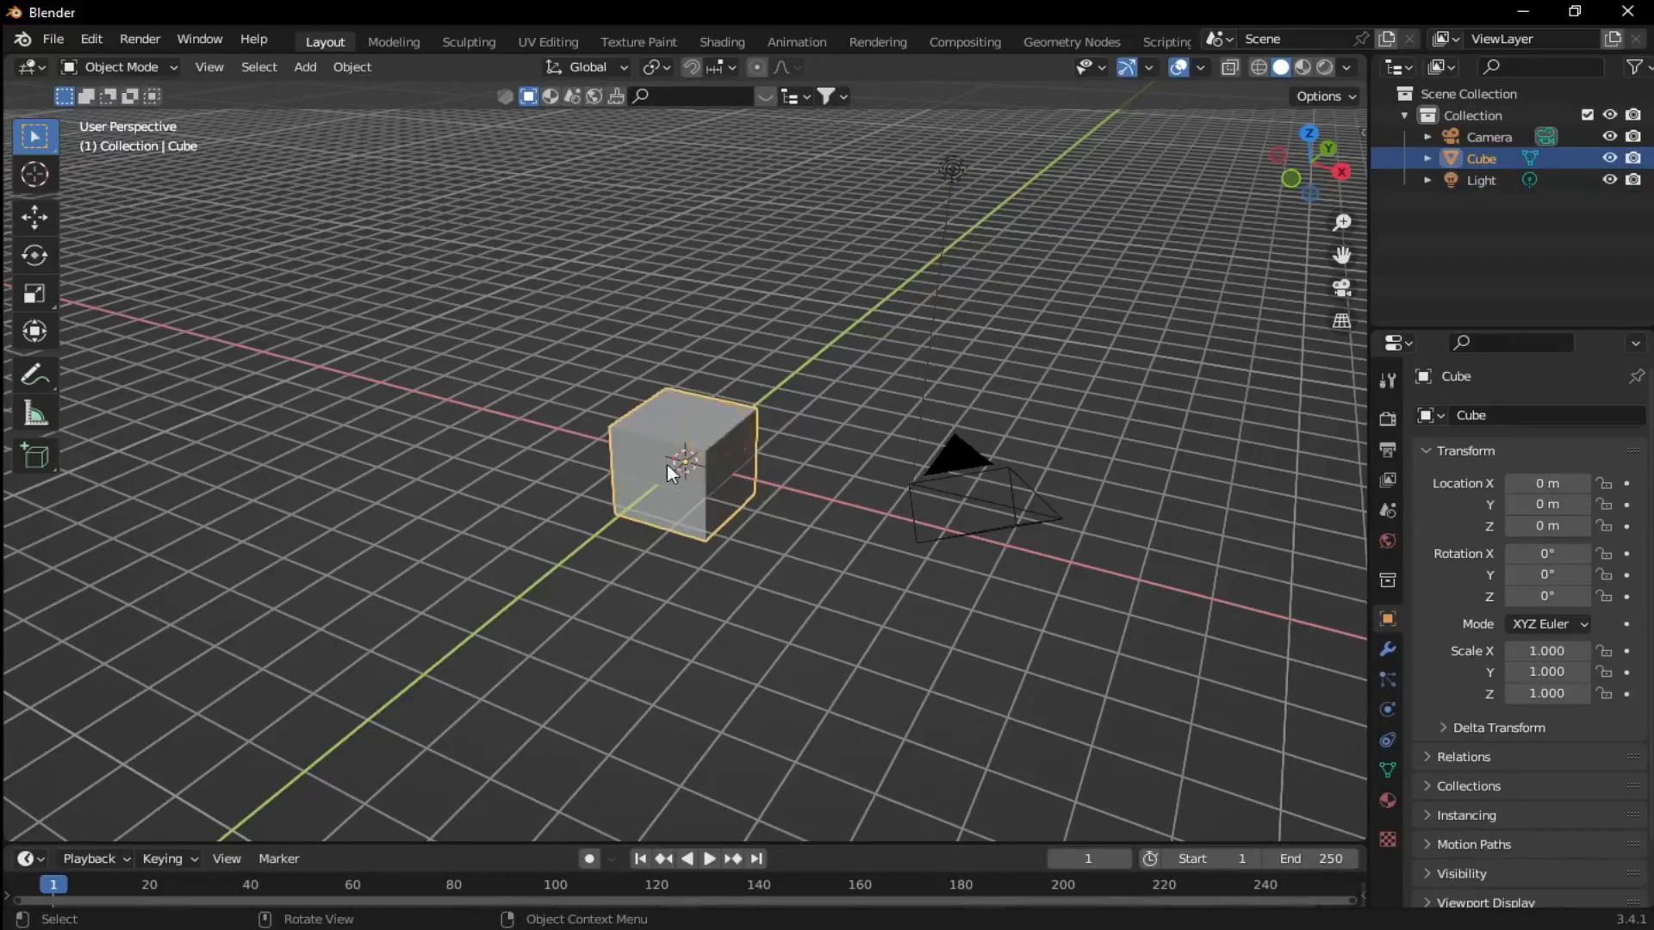
mouse_move(707, 413)
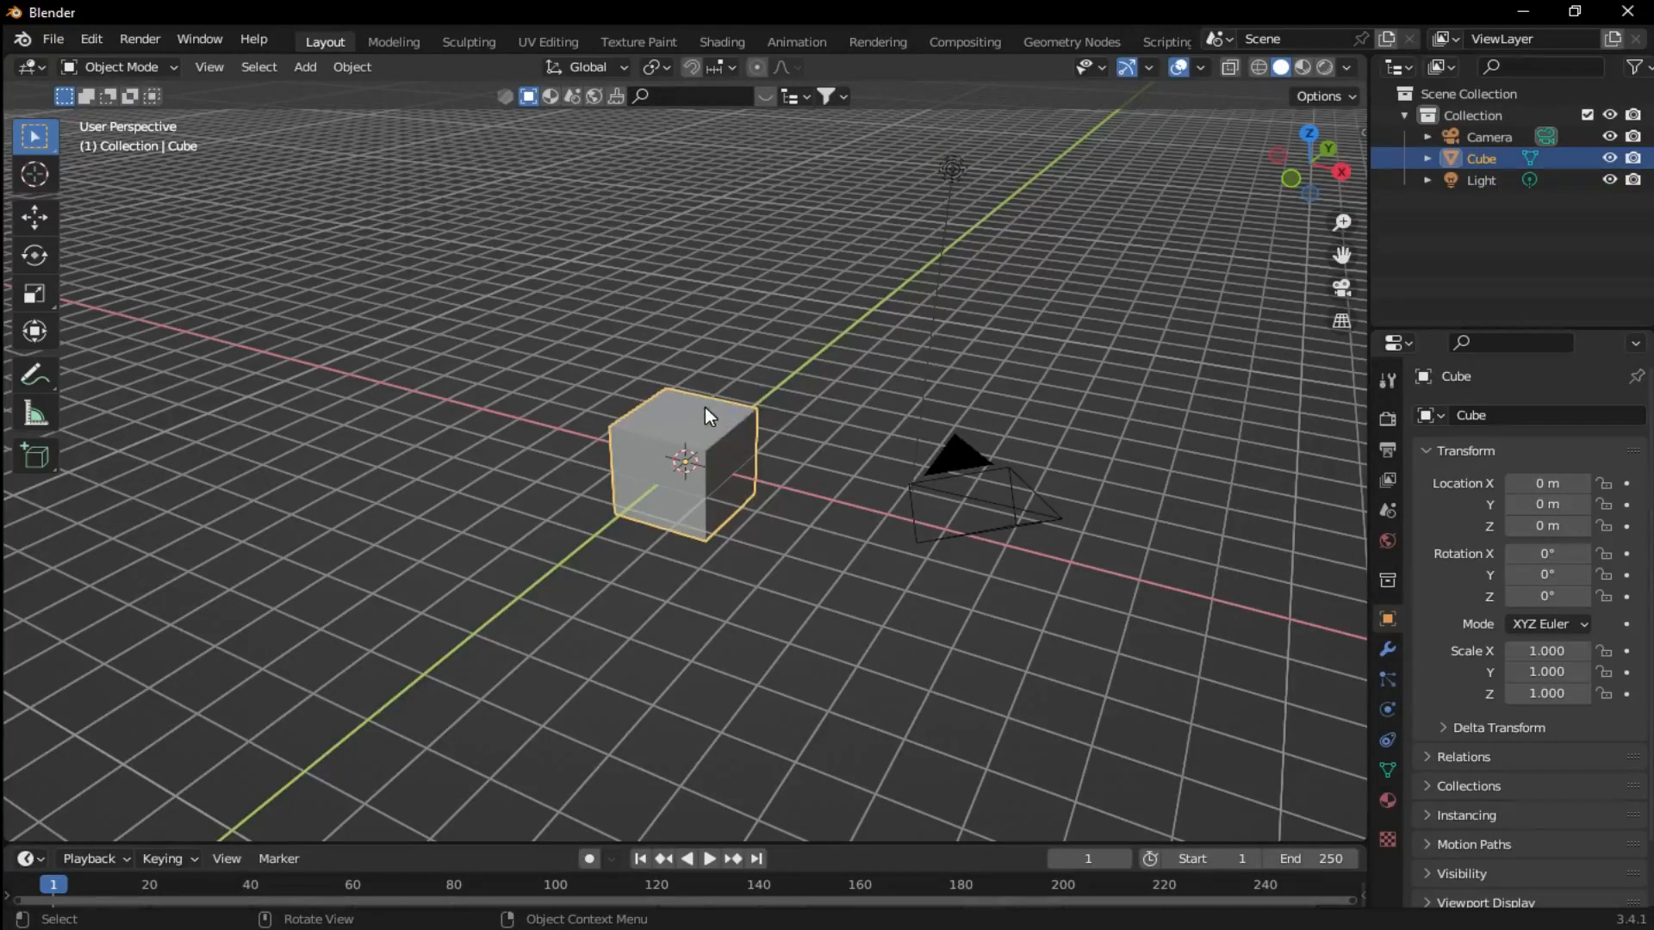
Step: Move the cube up to about 1.58 m on Z and reach Add Modifier in Modifier Properties
key("g")
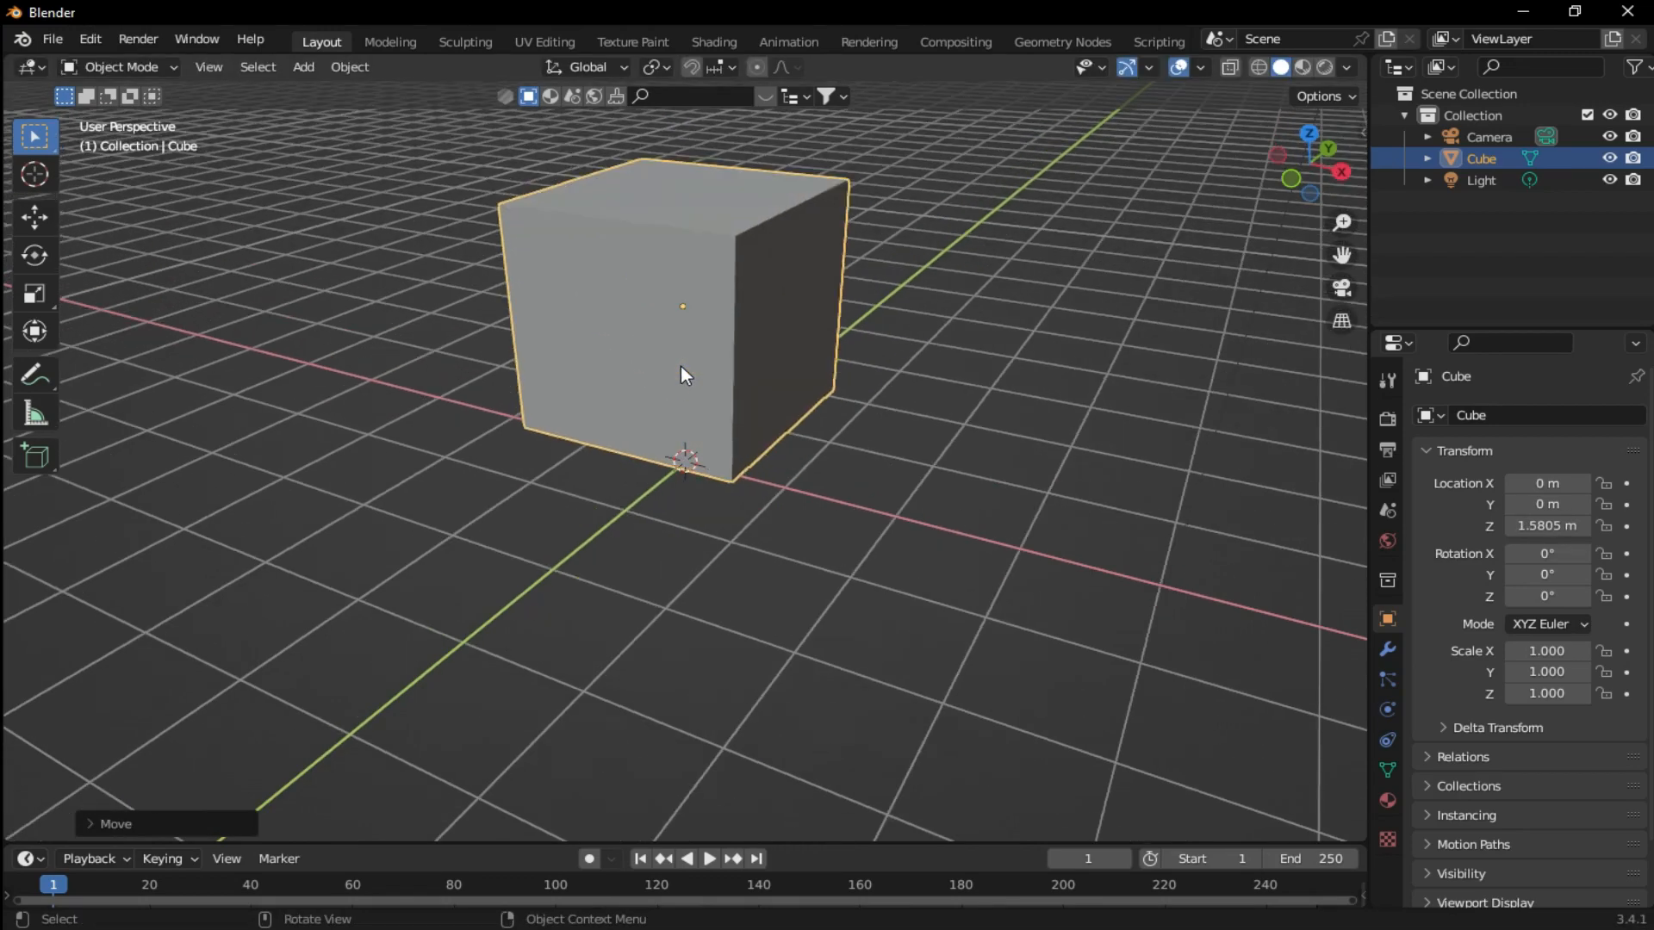
left_click_drag(681, 373, 680, 306)
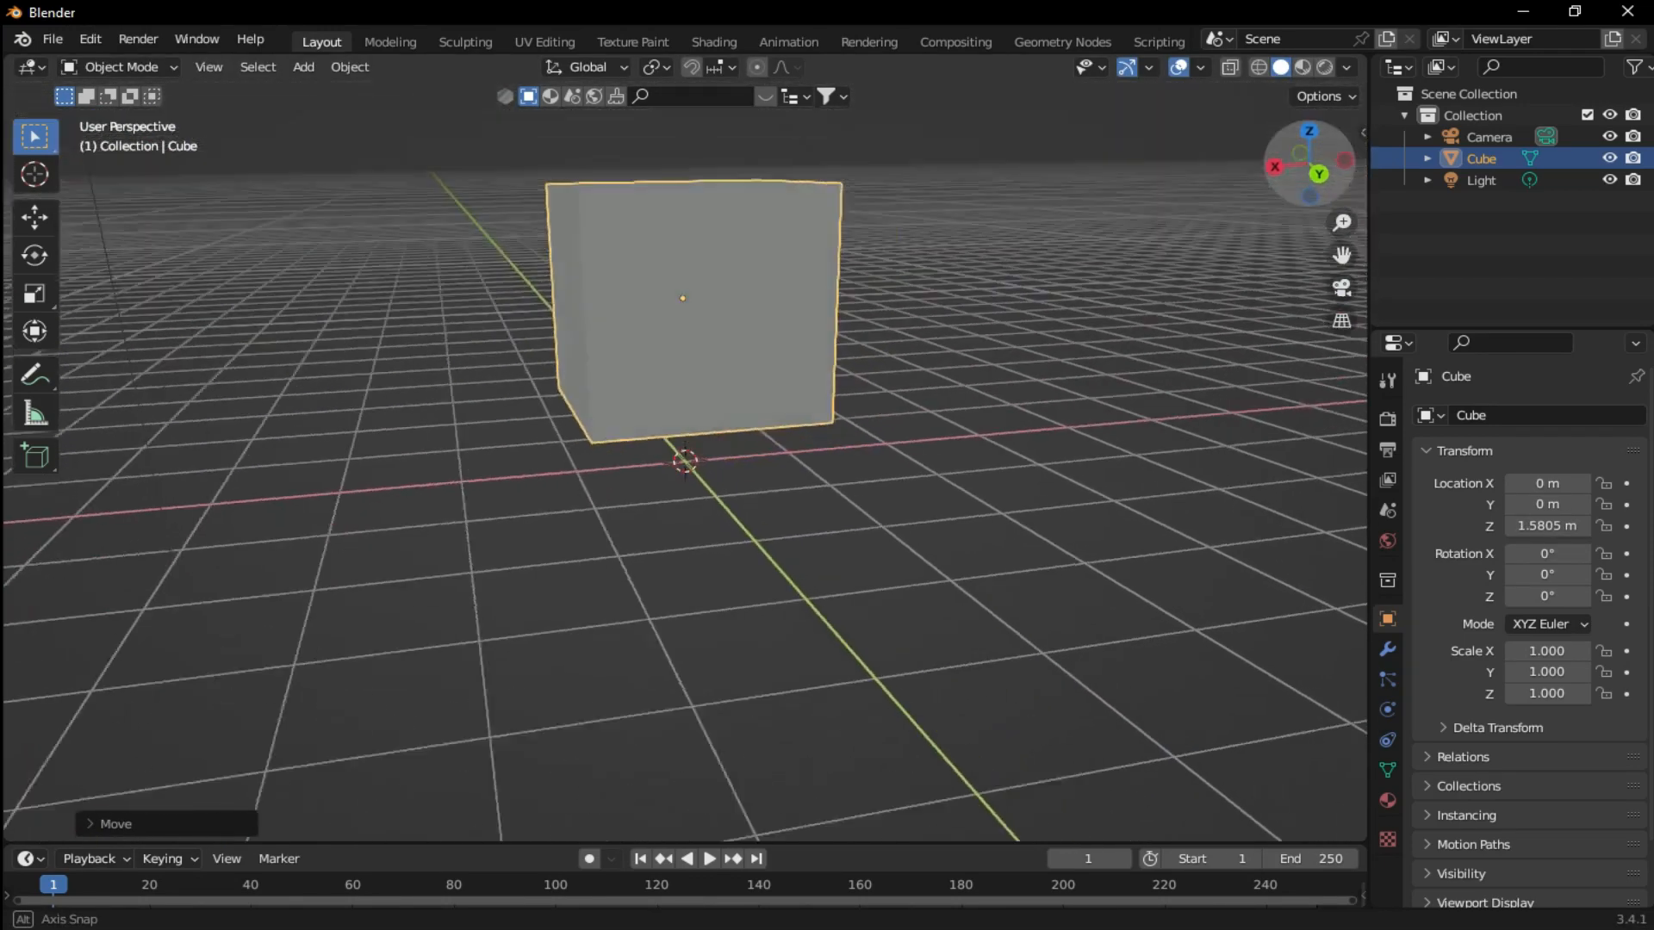
left_click(1388, 650)
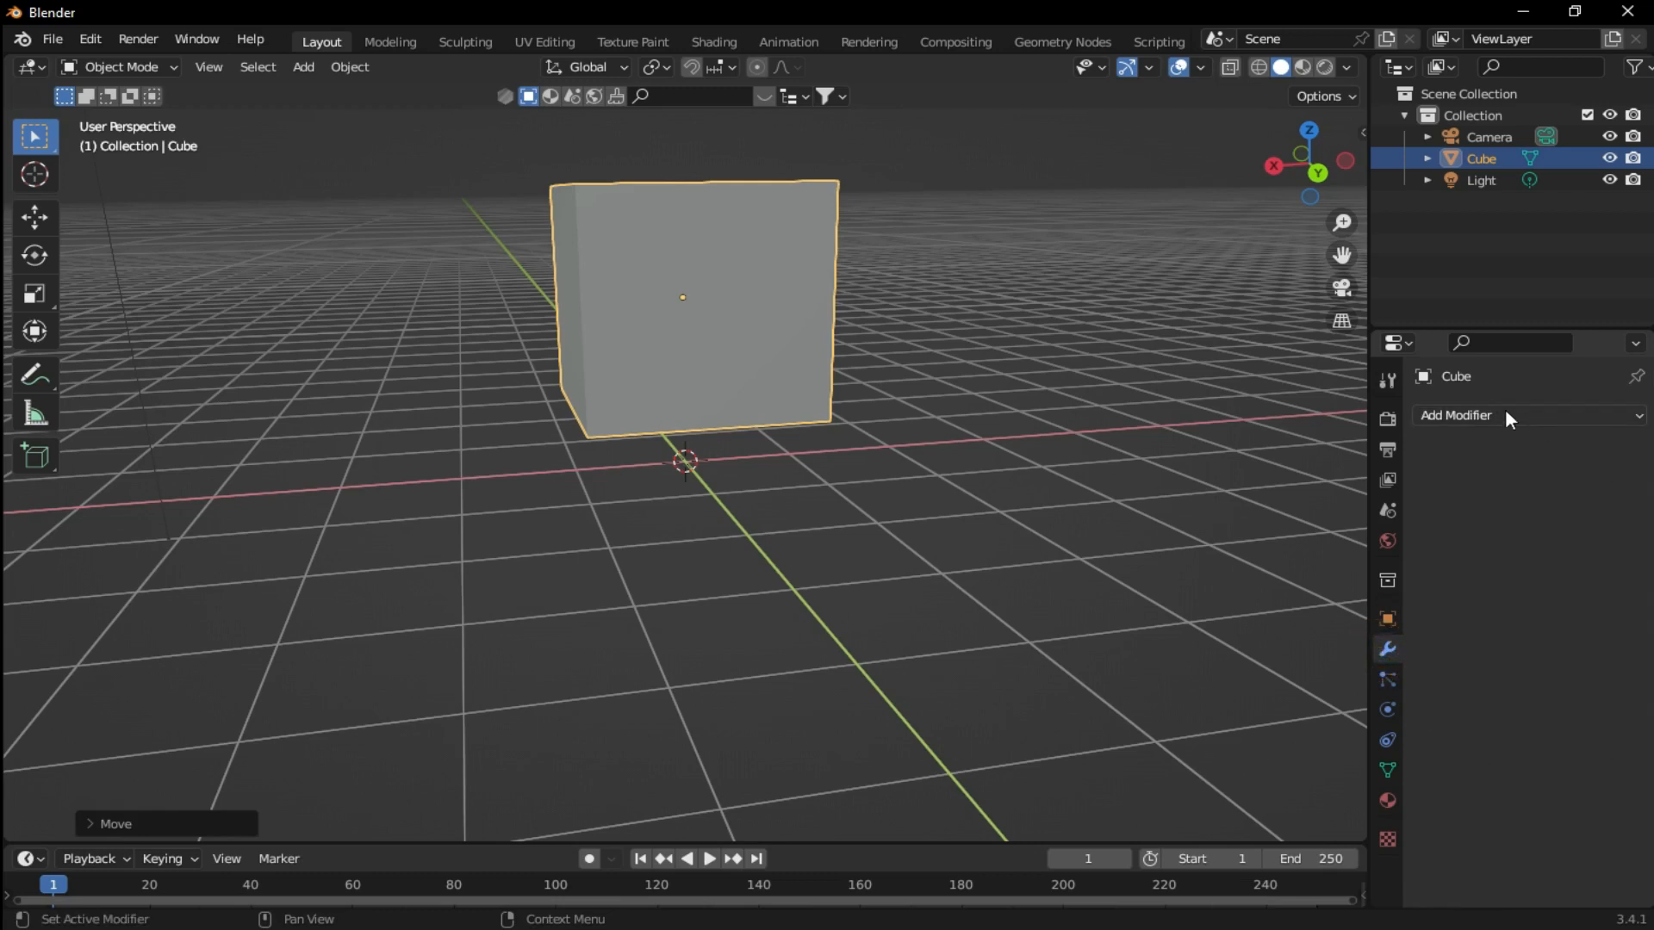
left_click(1457, 415)
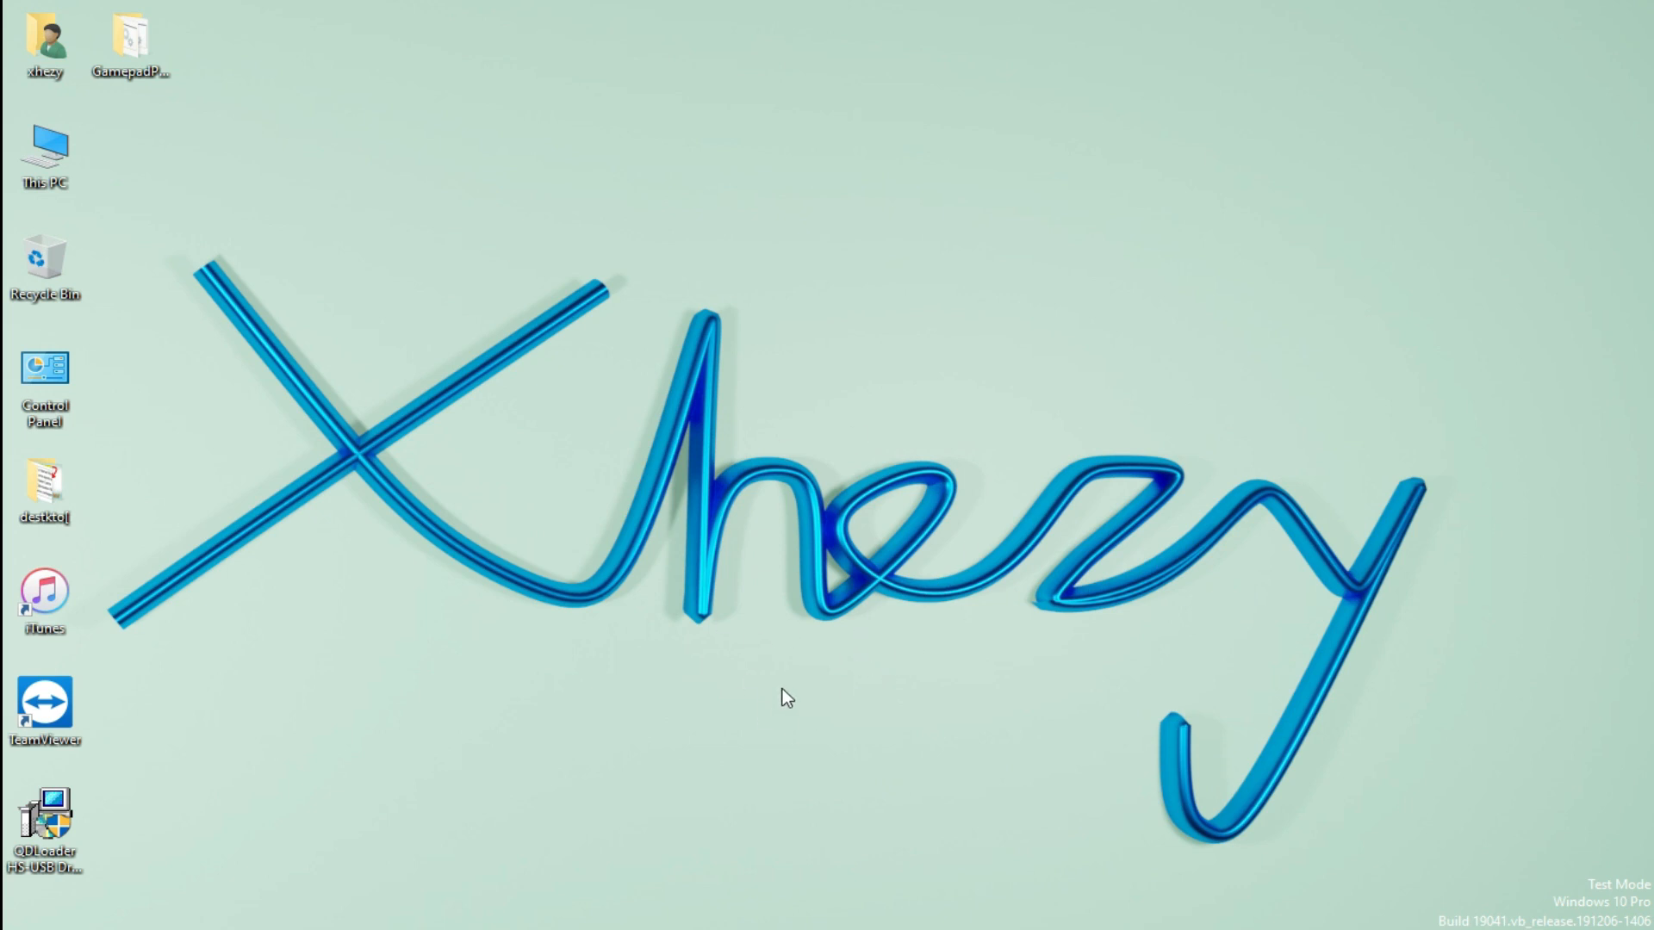
mouse_move(823, 622)
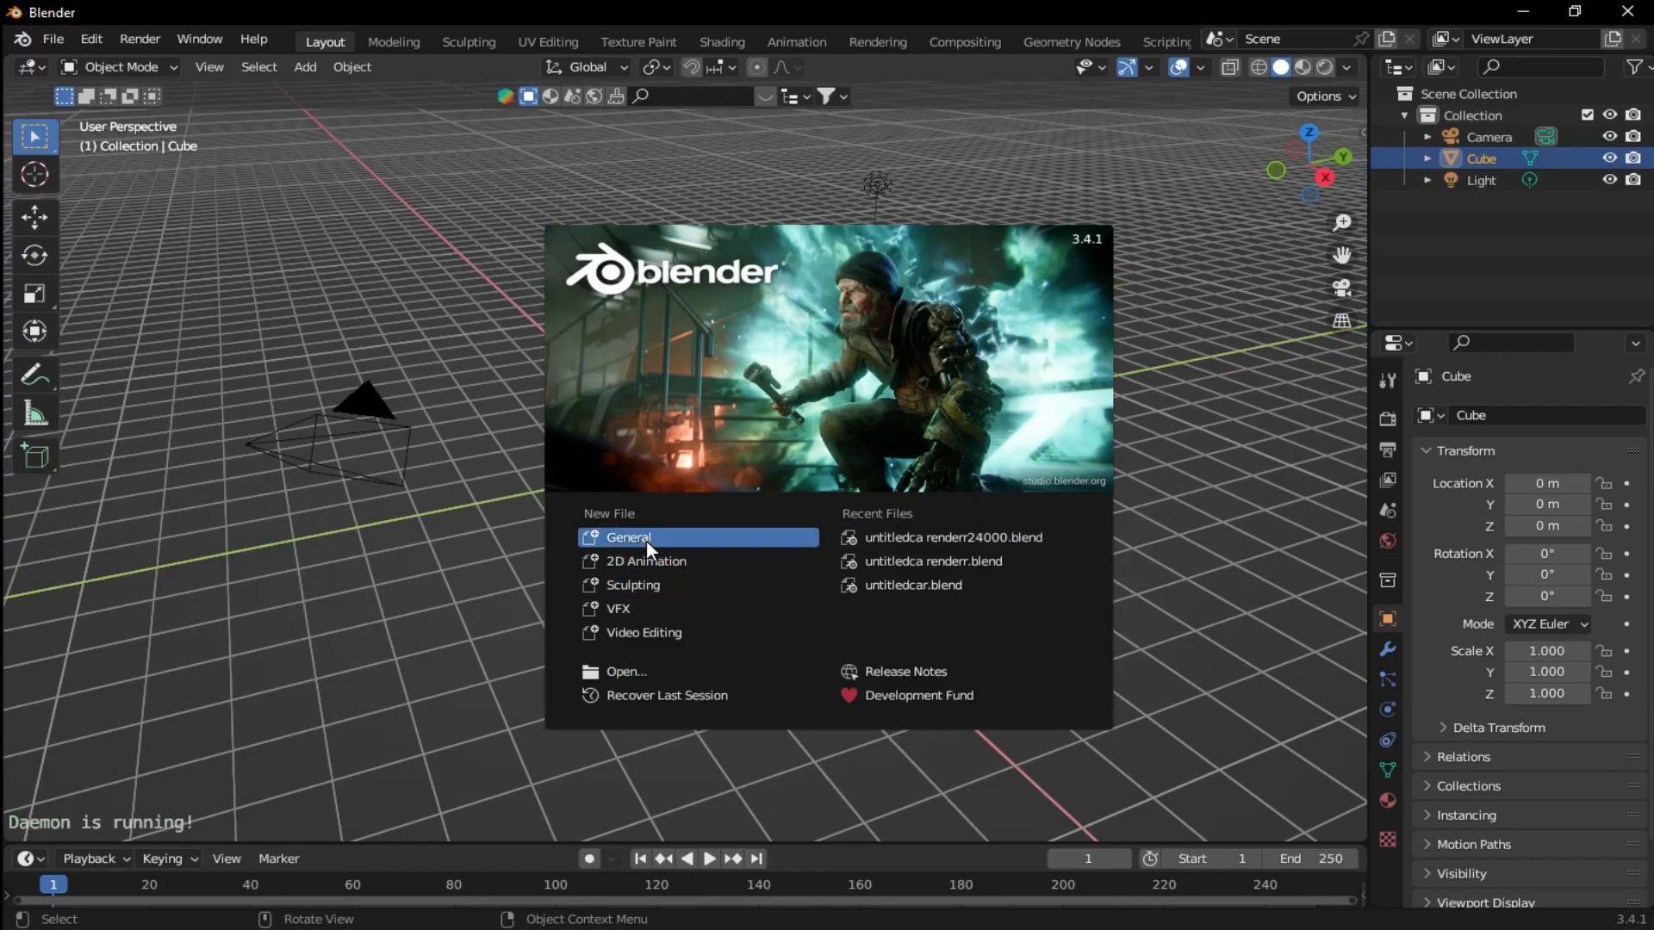
Step: Start a fresh General scene with the default cube and look for Preferences in the menus
left_click(52, 40)
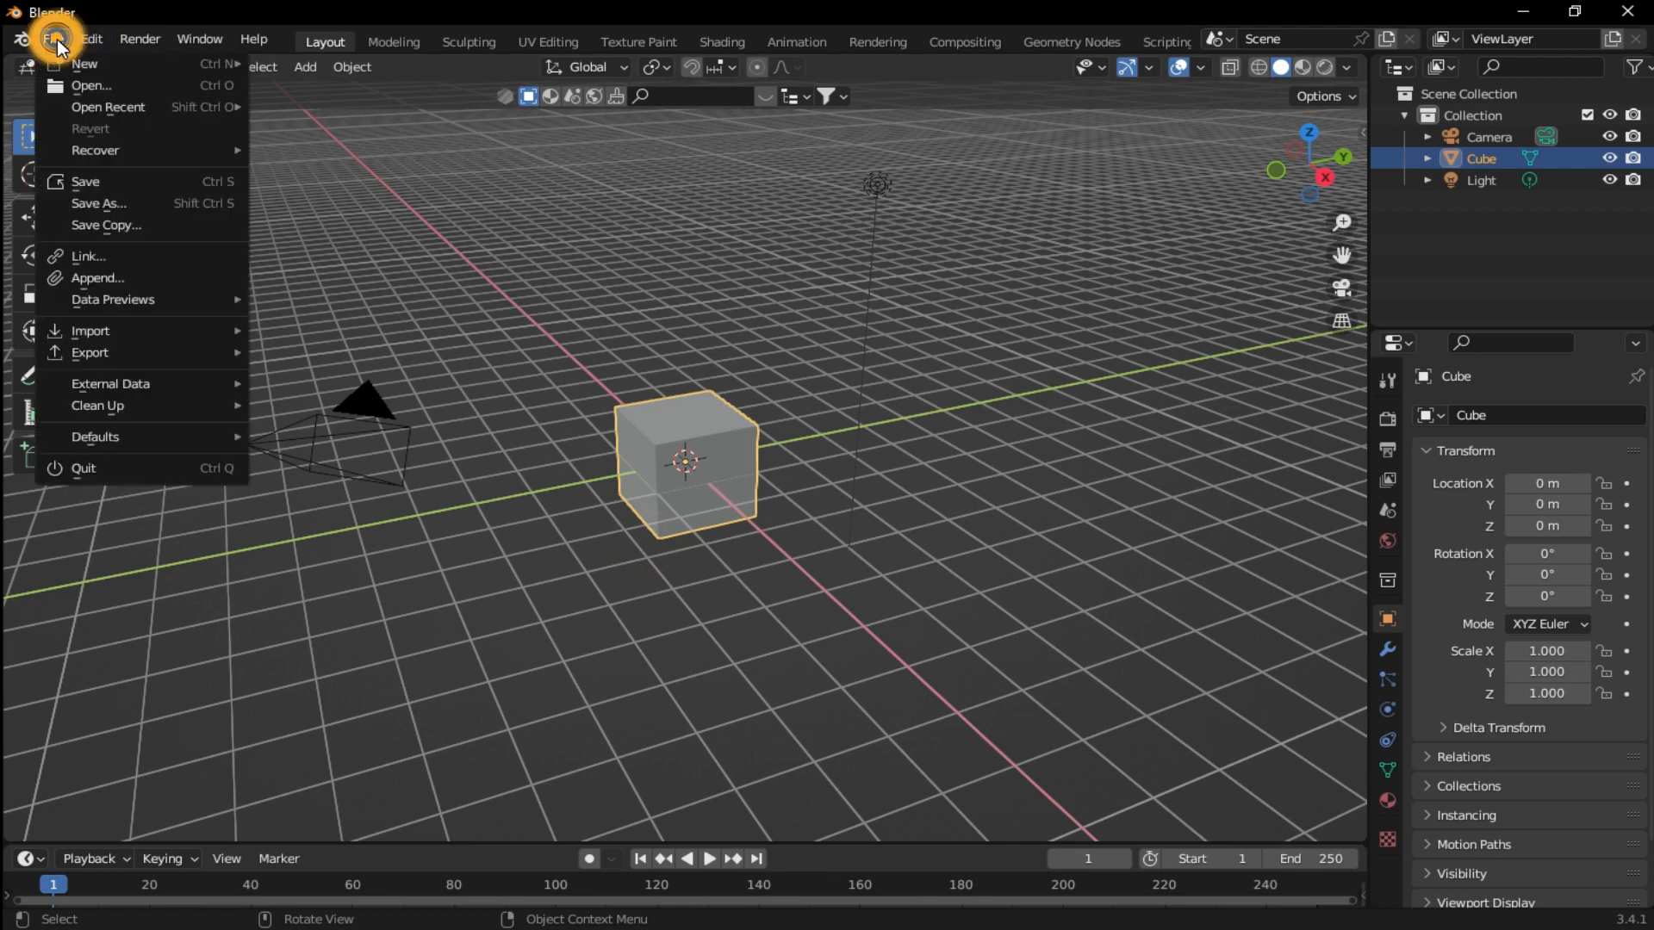
left_click(91, 39)
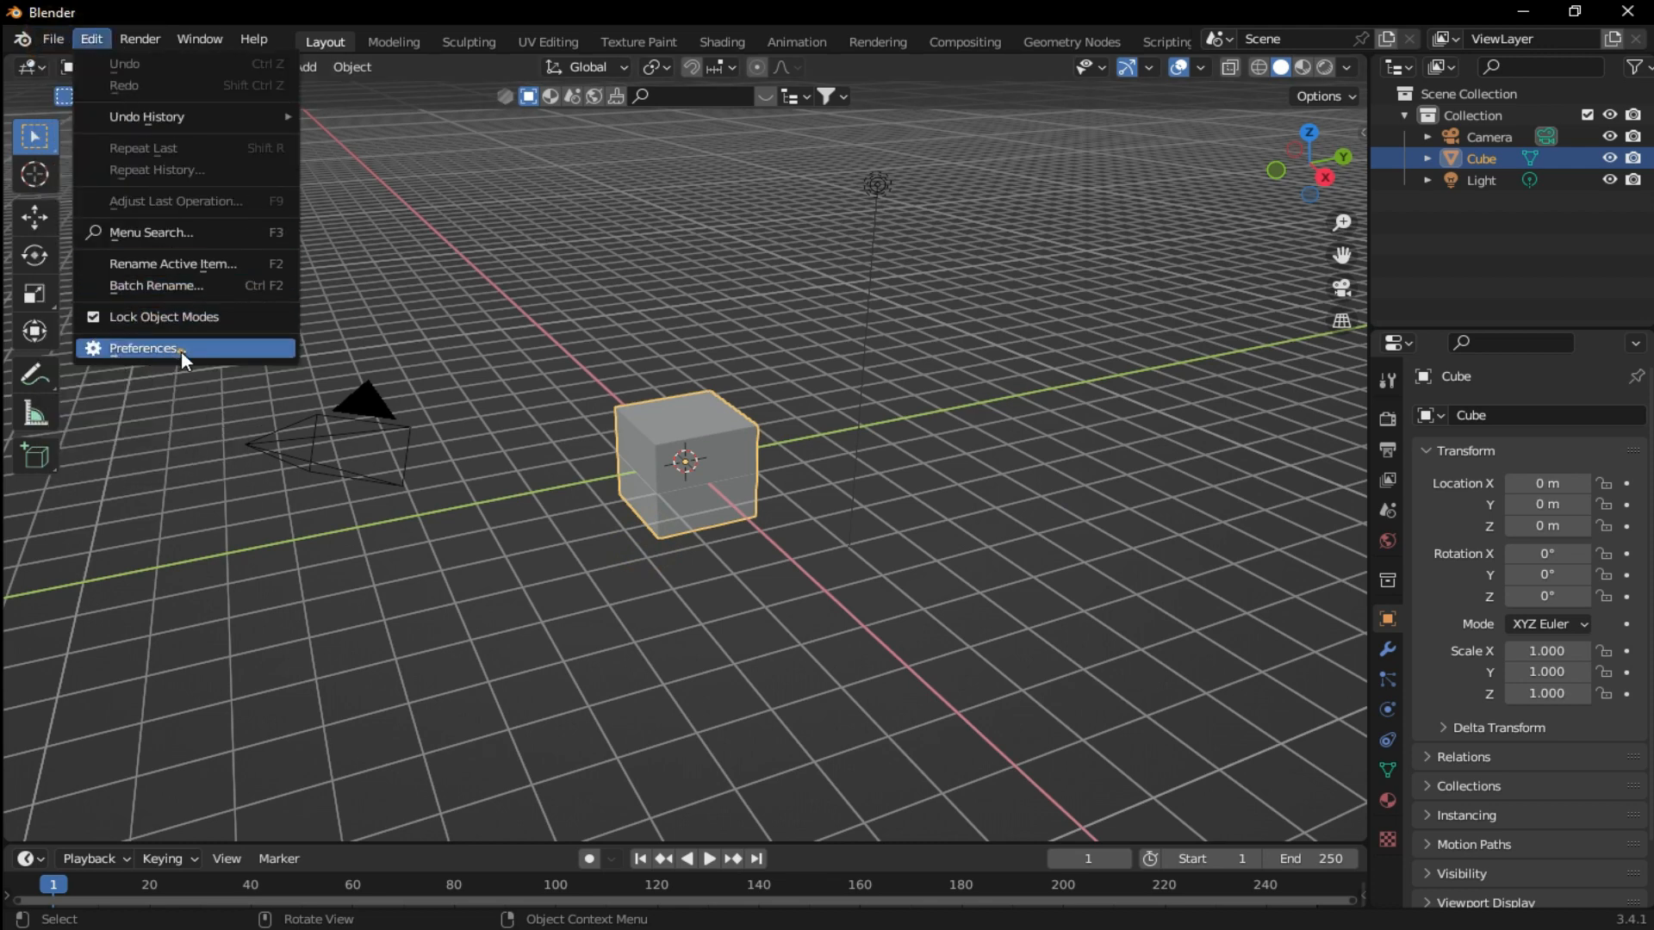
Step: Leave GPU Subdivision switched off in Viewport preferences and close the Preferences window
left_click(143, 348)
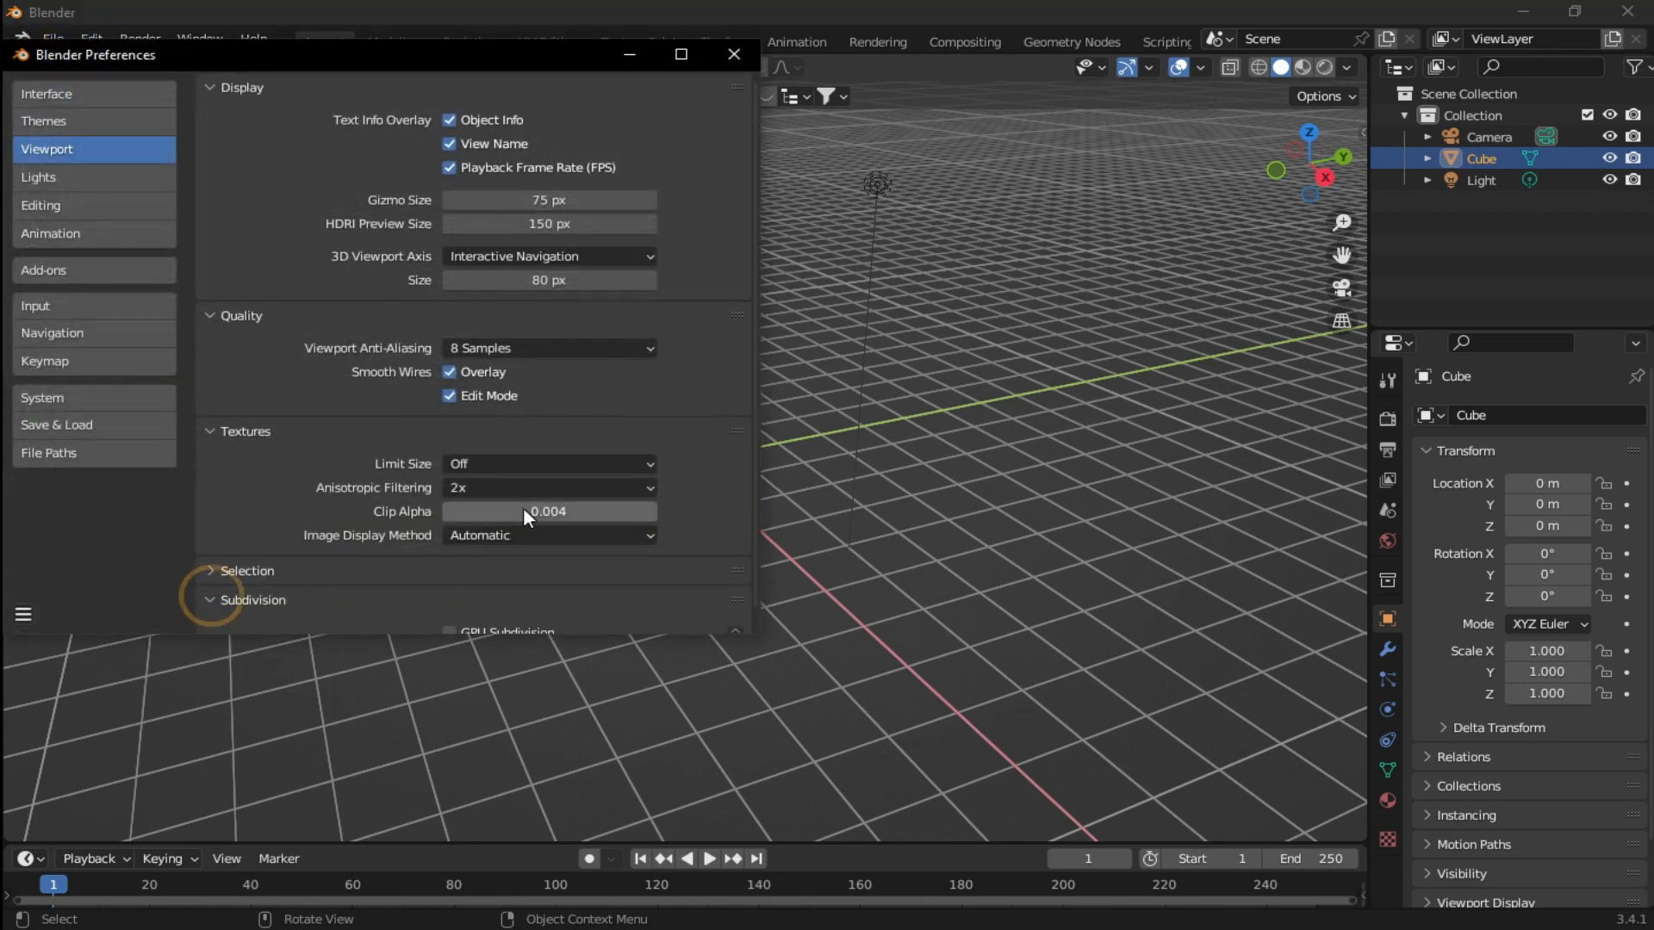
scroll("down", 3)
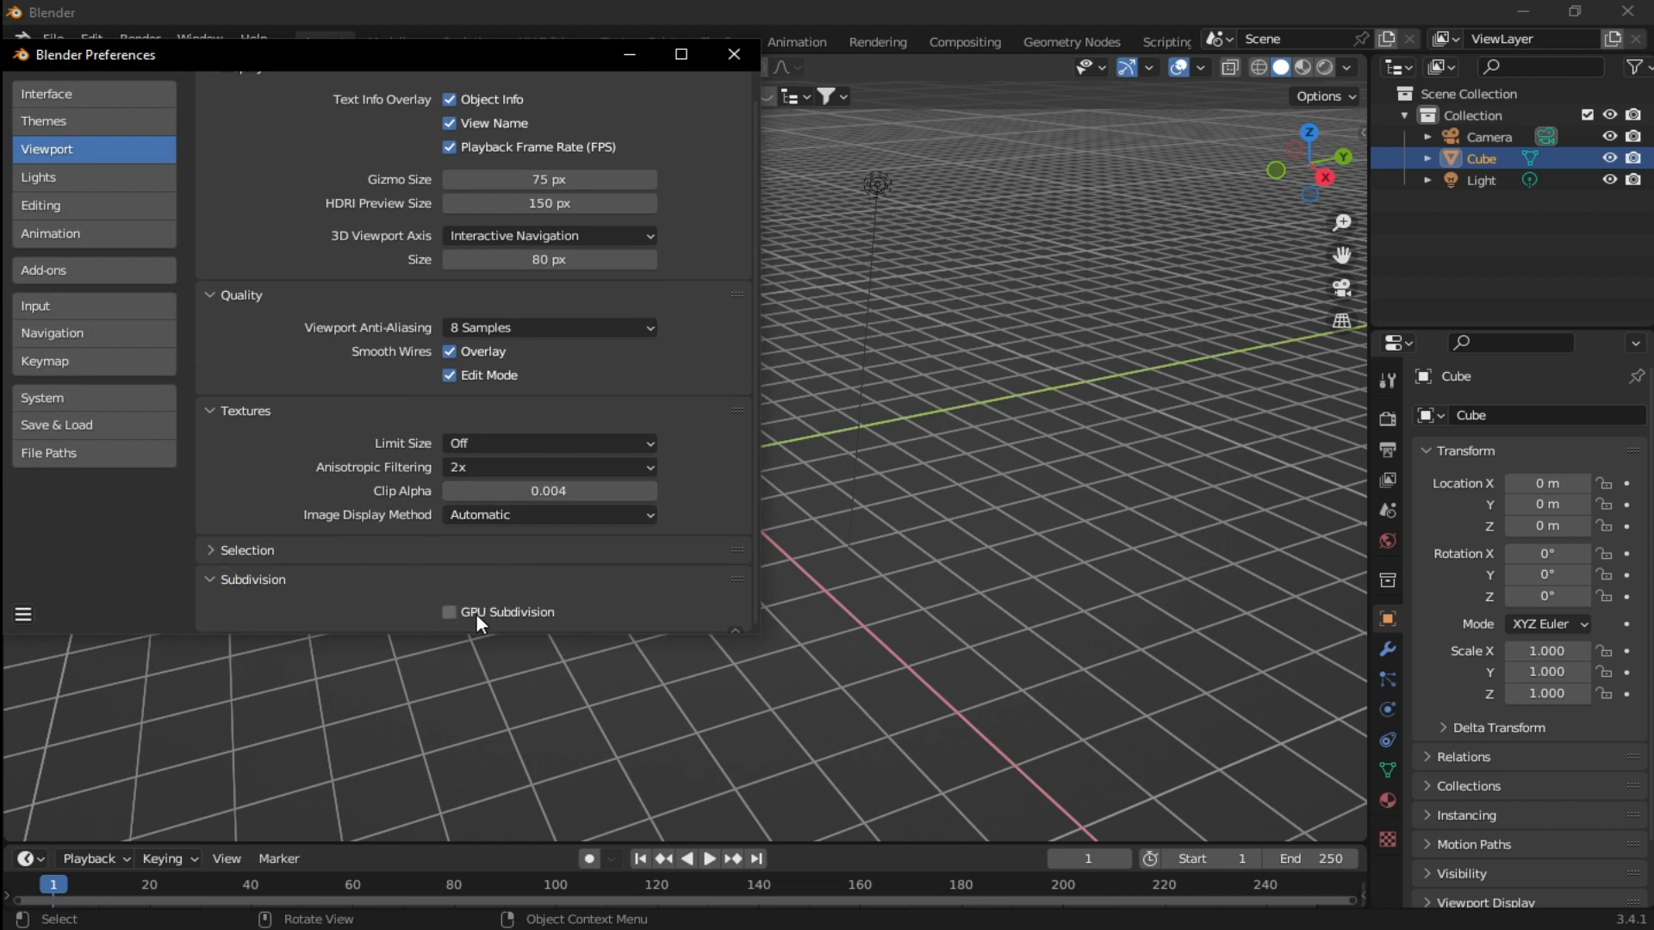
left_click(450, 611)
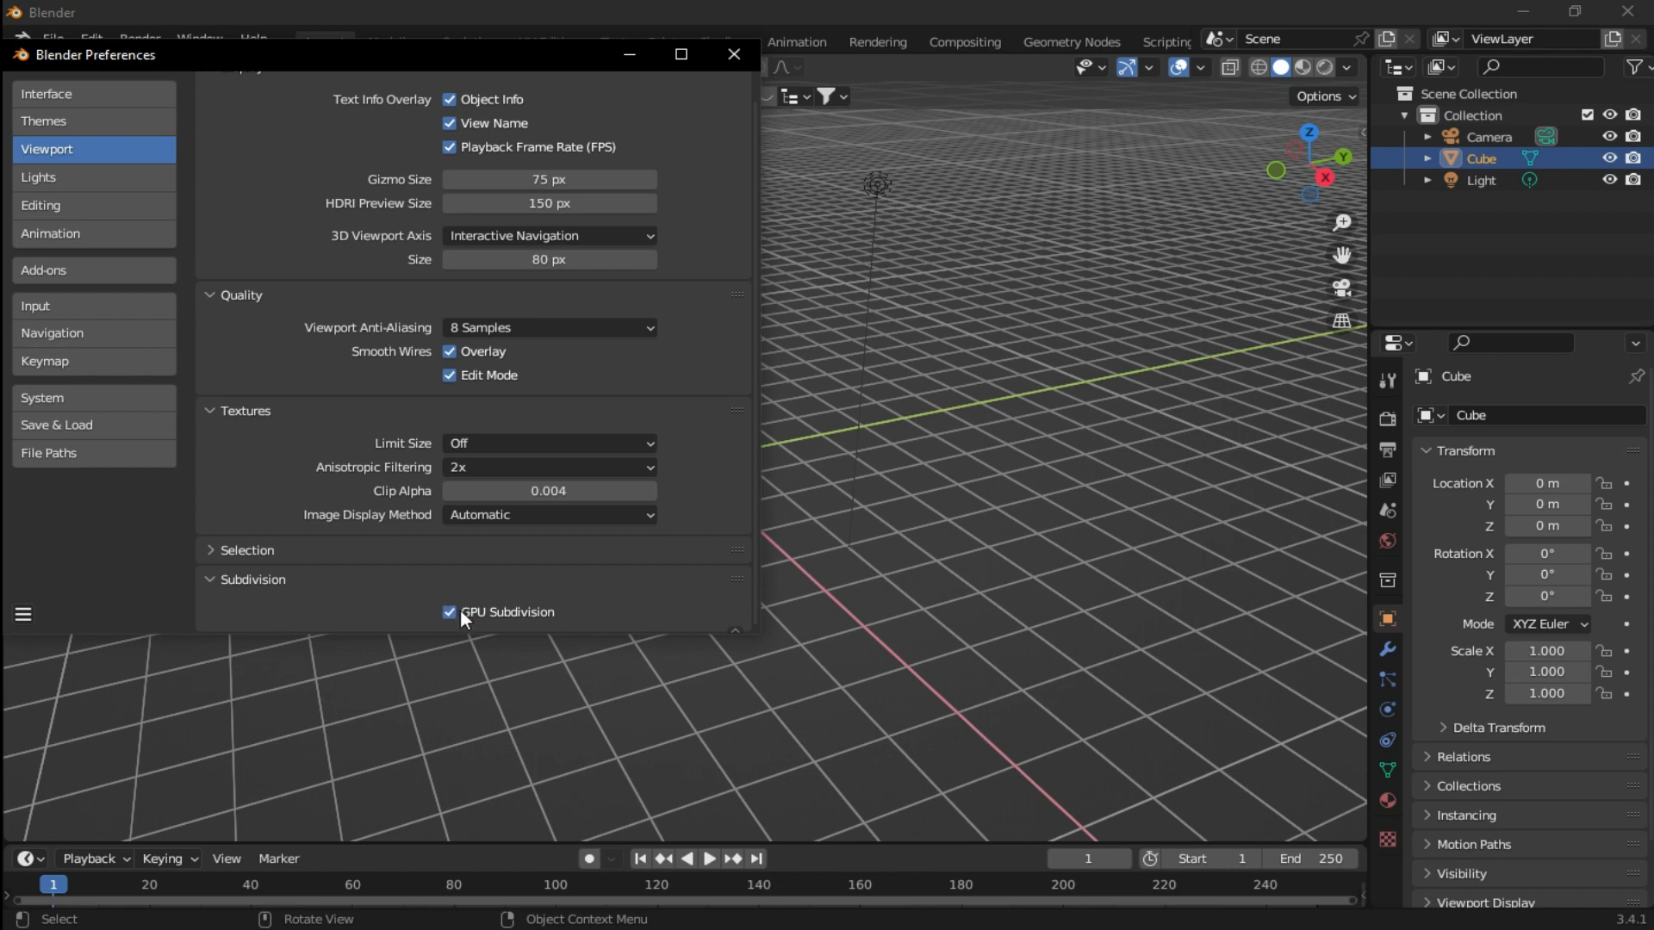
left_click(448, 612)
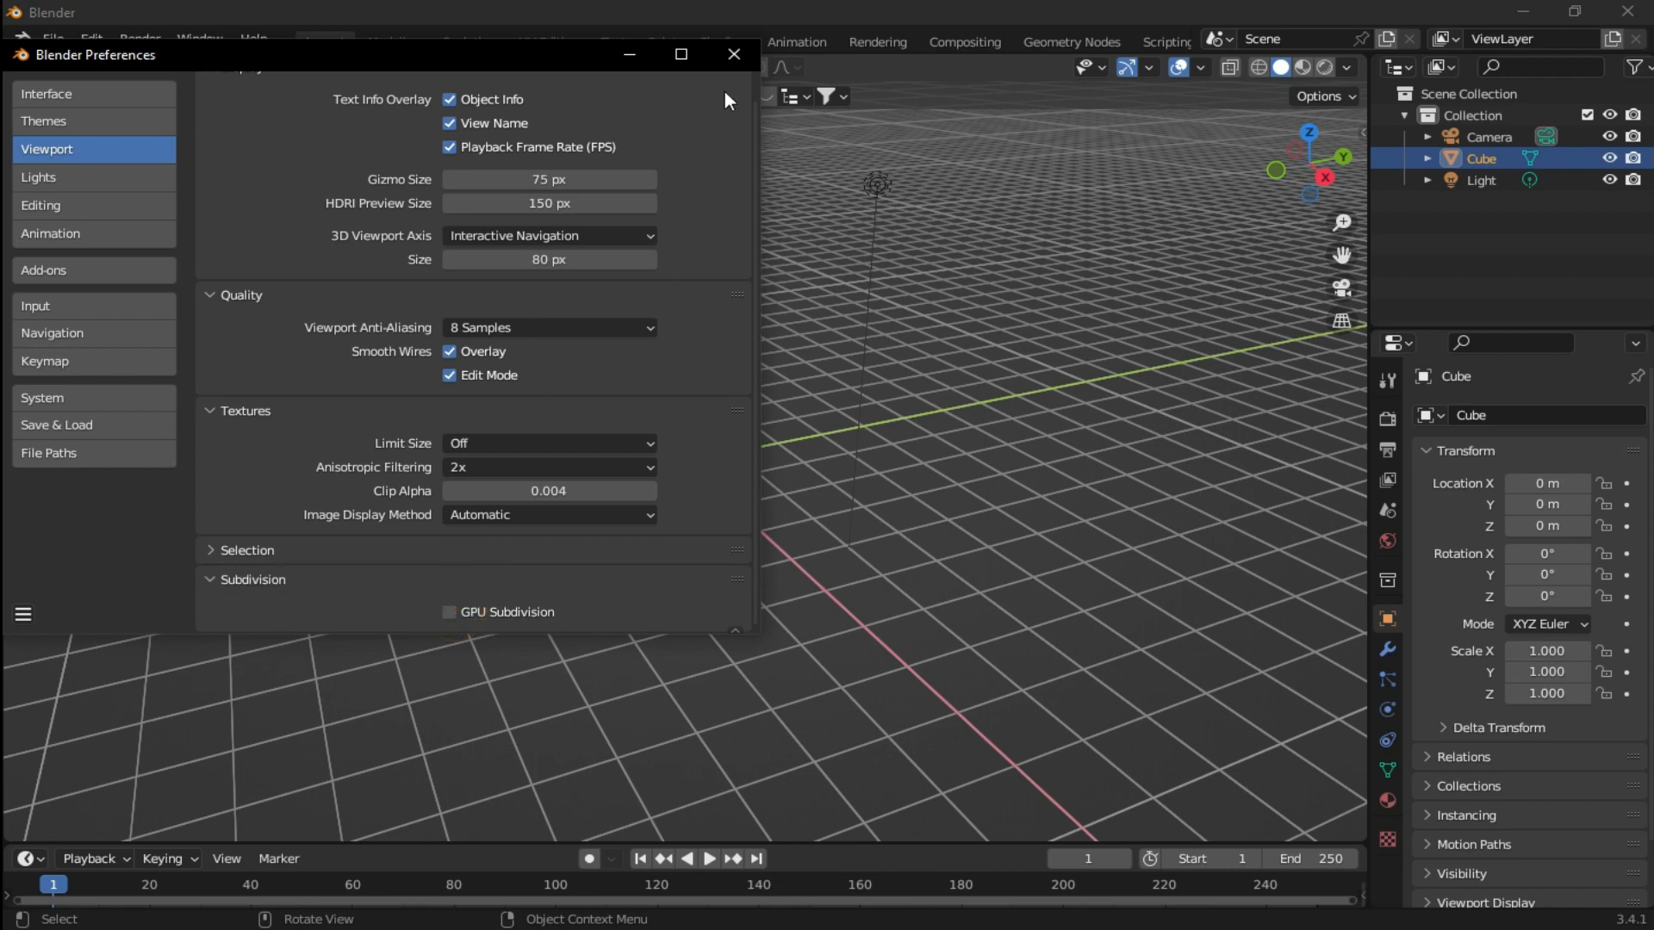
left_click(734, 53)
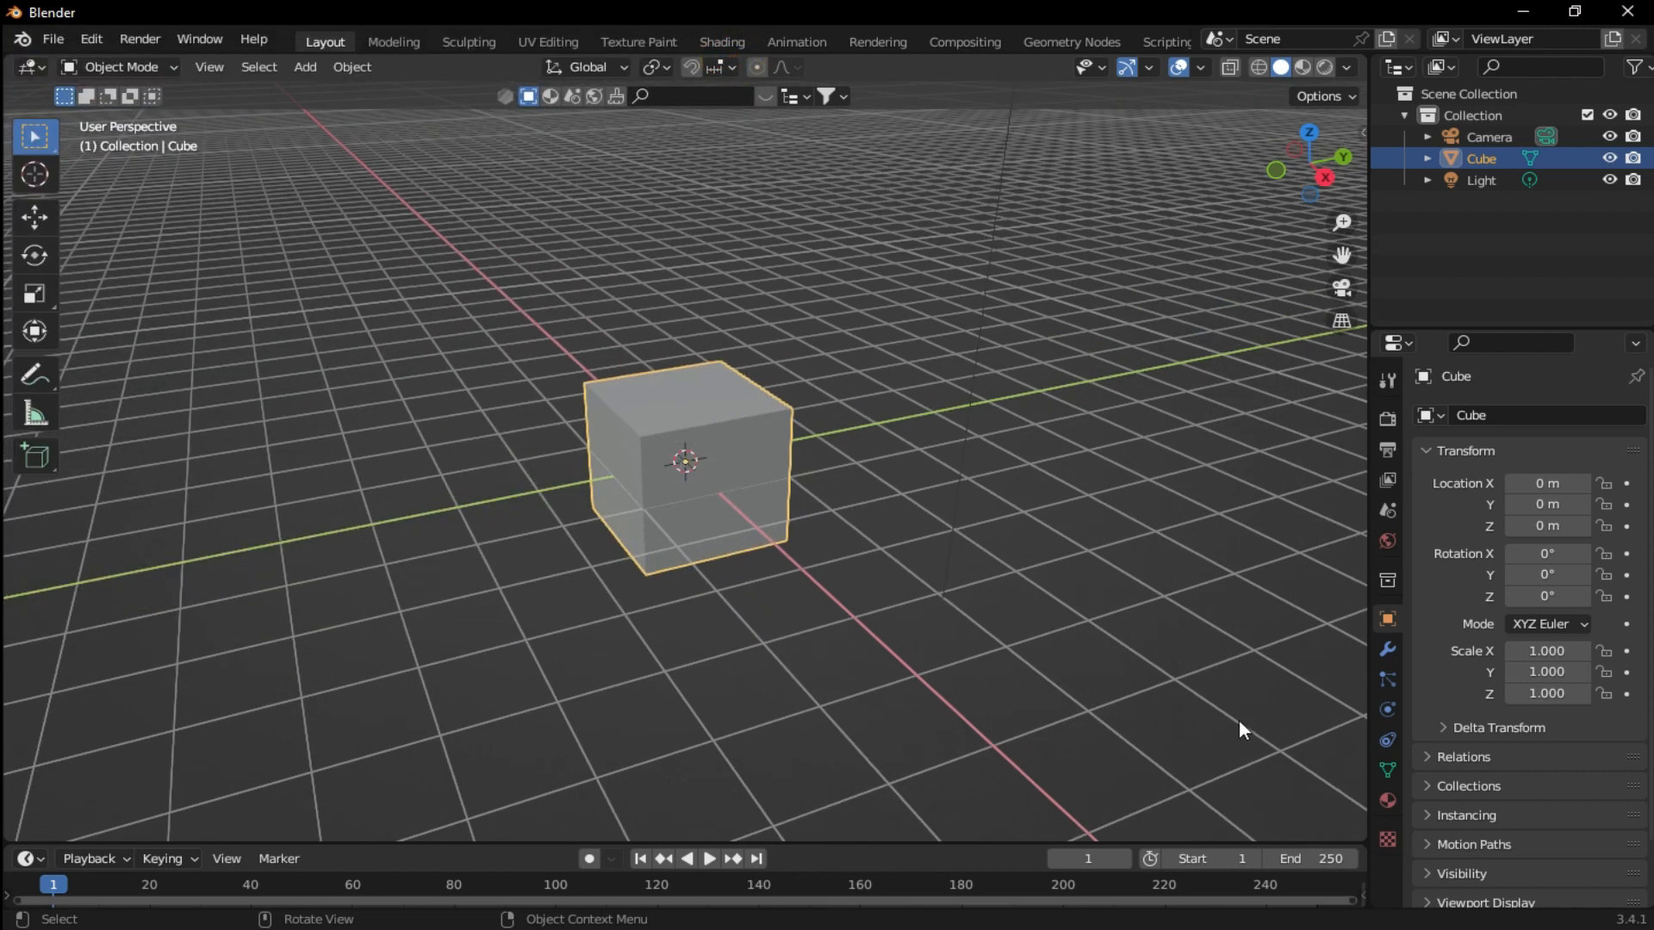
Step: Add a Subdivision Surface modifier to the cube with viewport level 5, making it a smooth sphere
left_click(1459, 416)
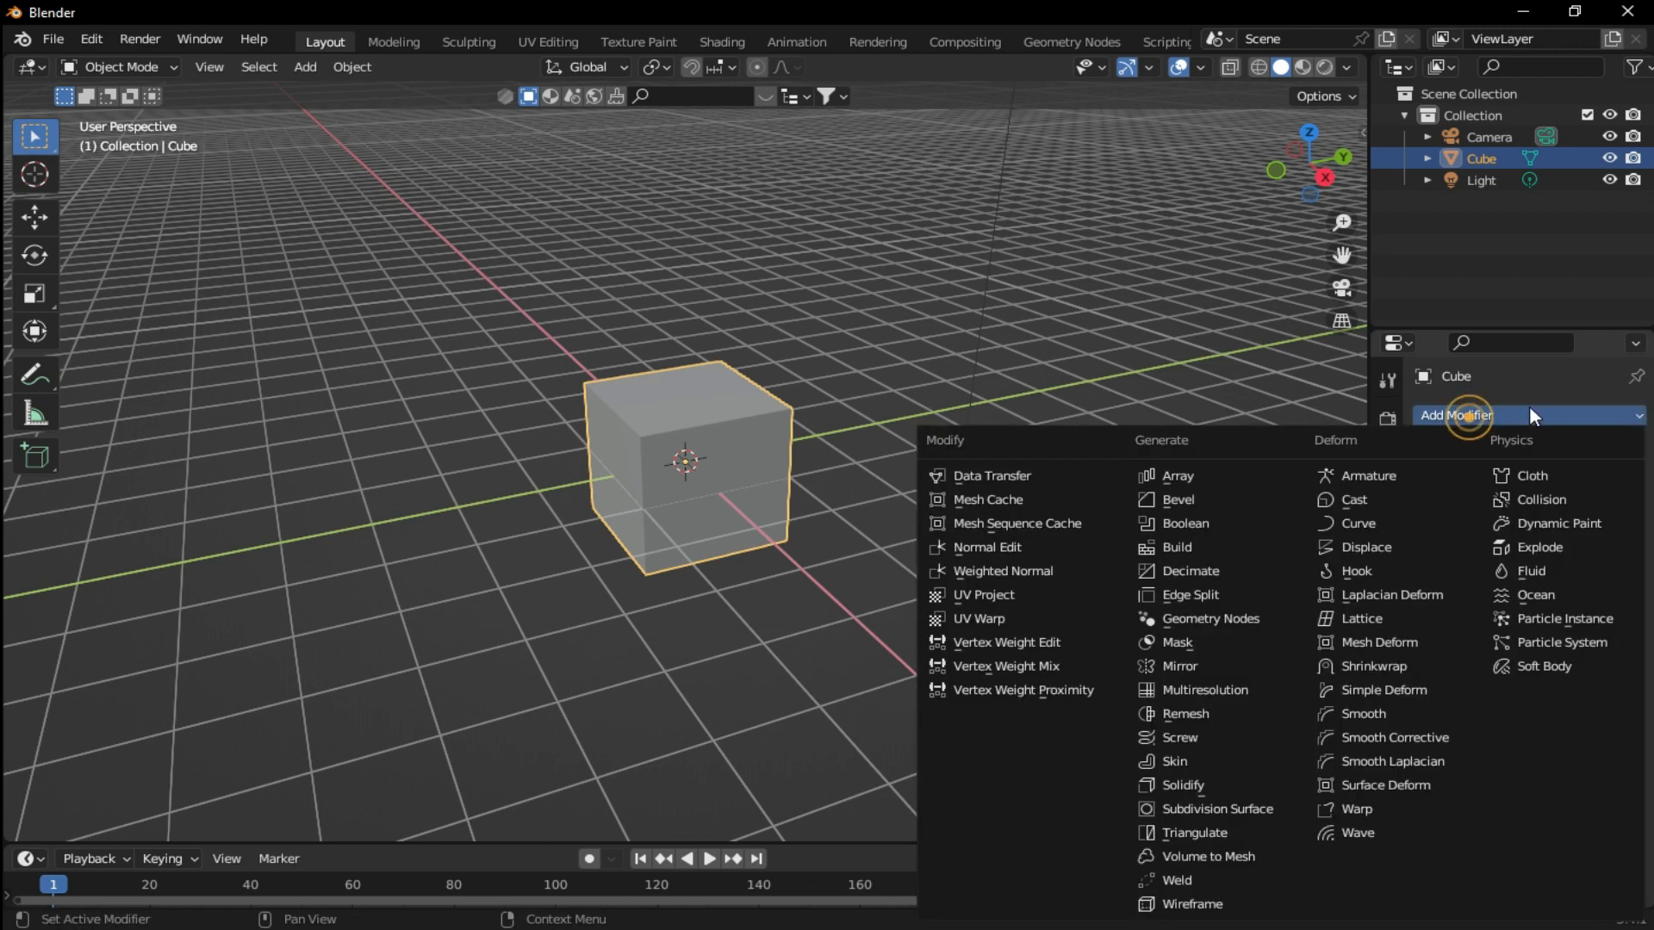
mouse_move(1211, 810)
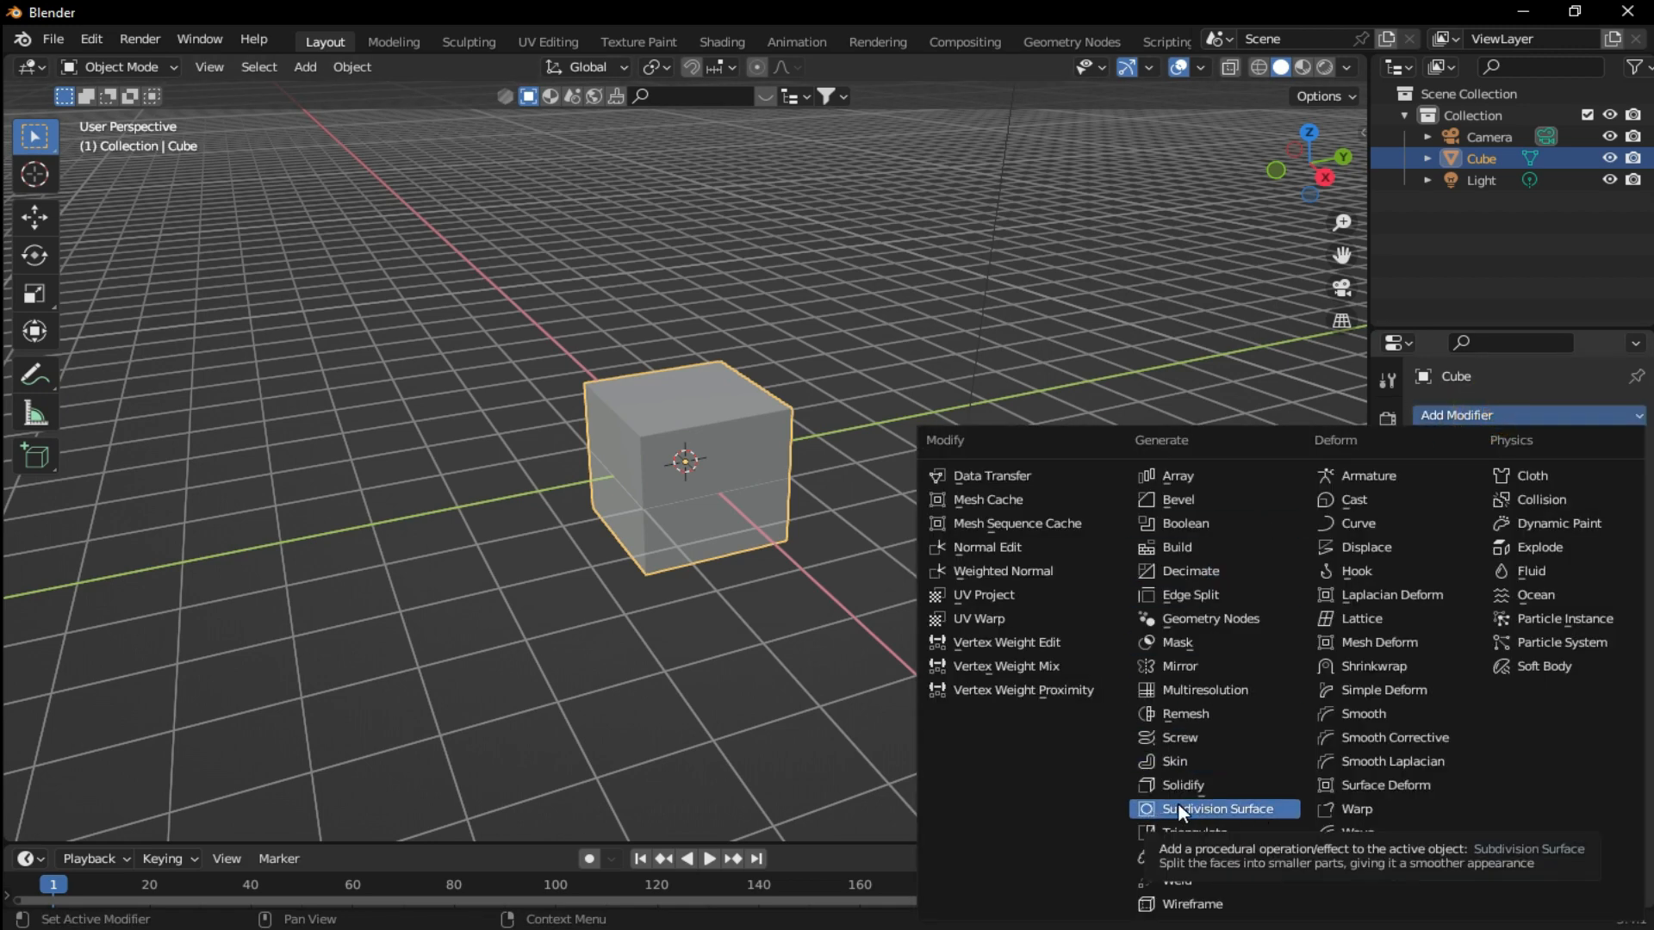
left_click(1214, 808)
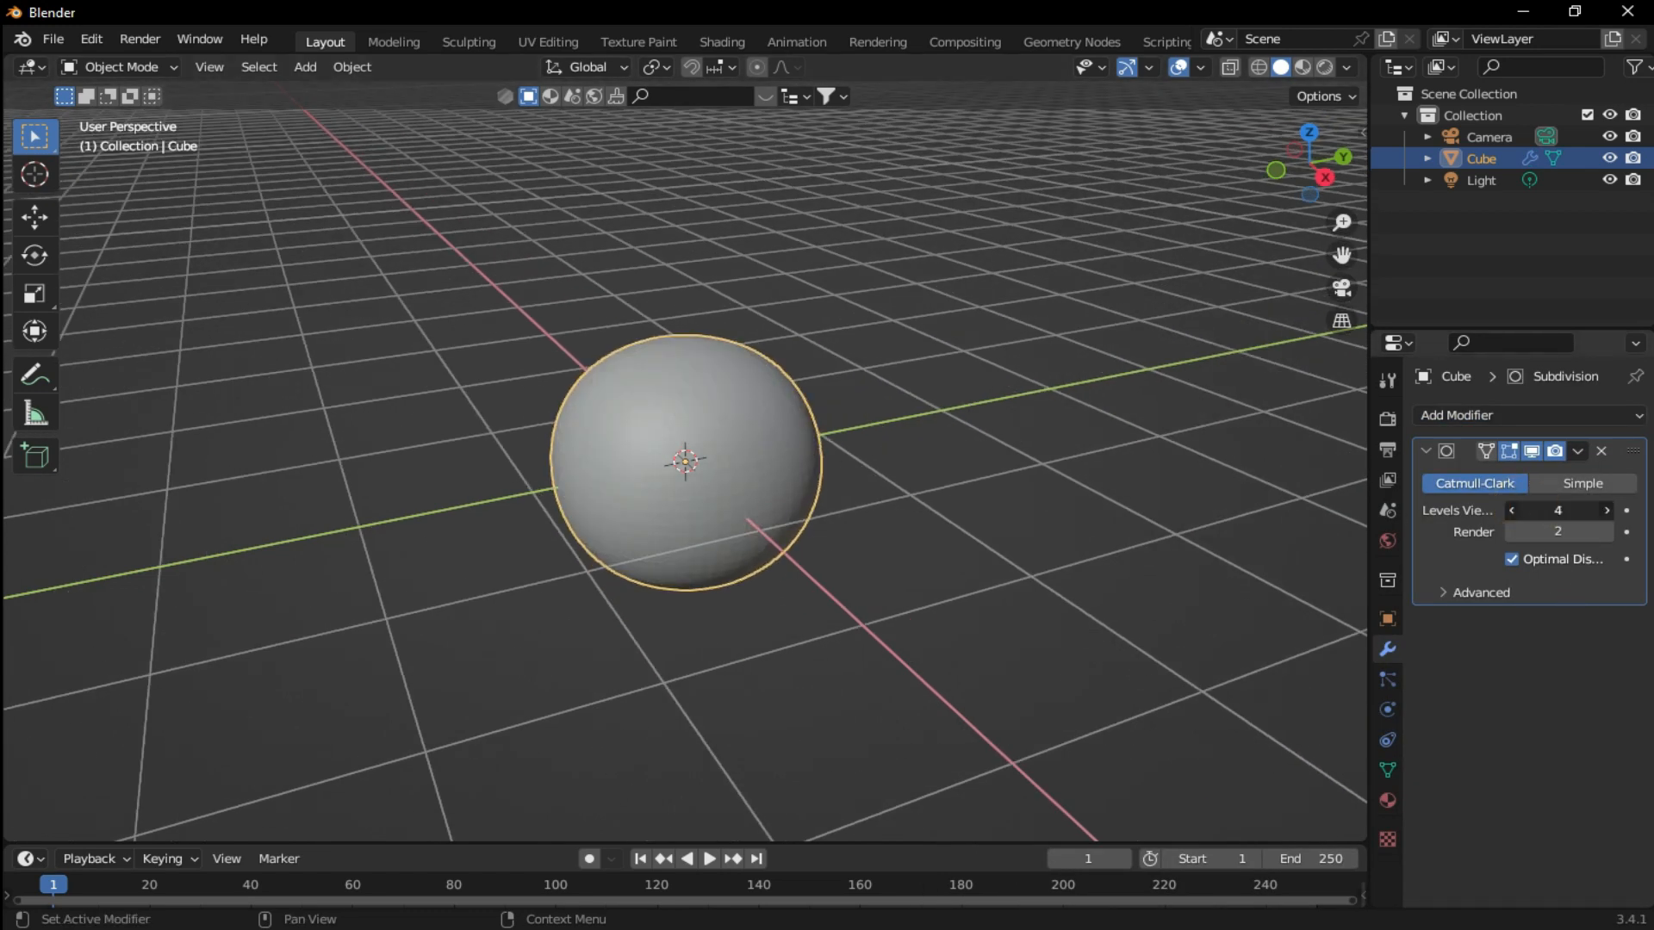
left_click(1604, 510)
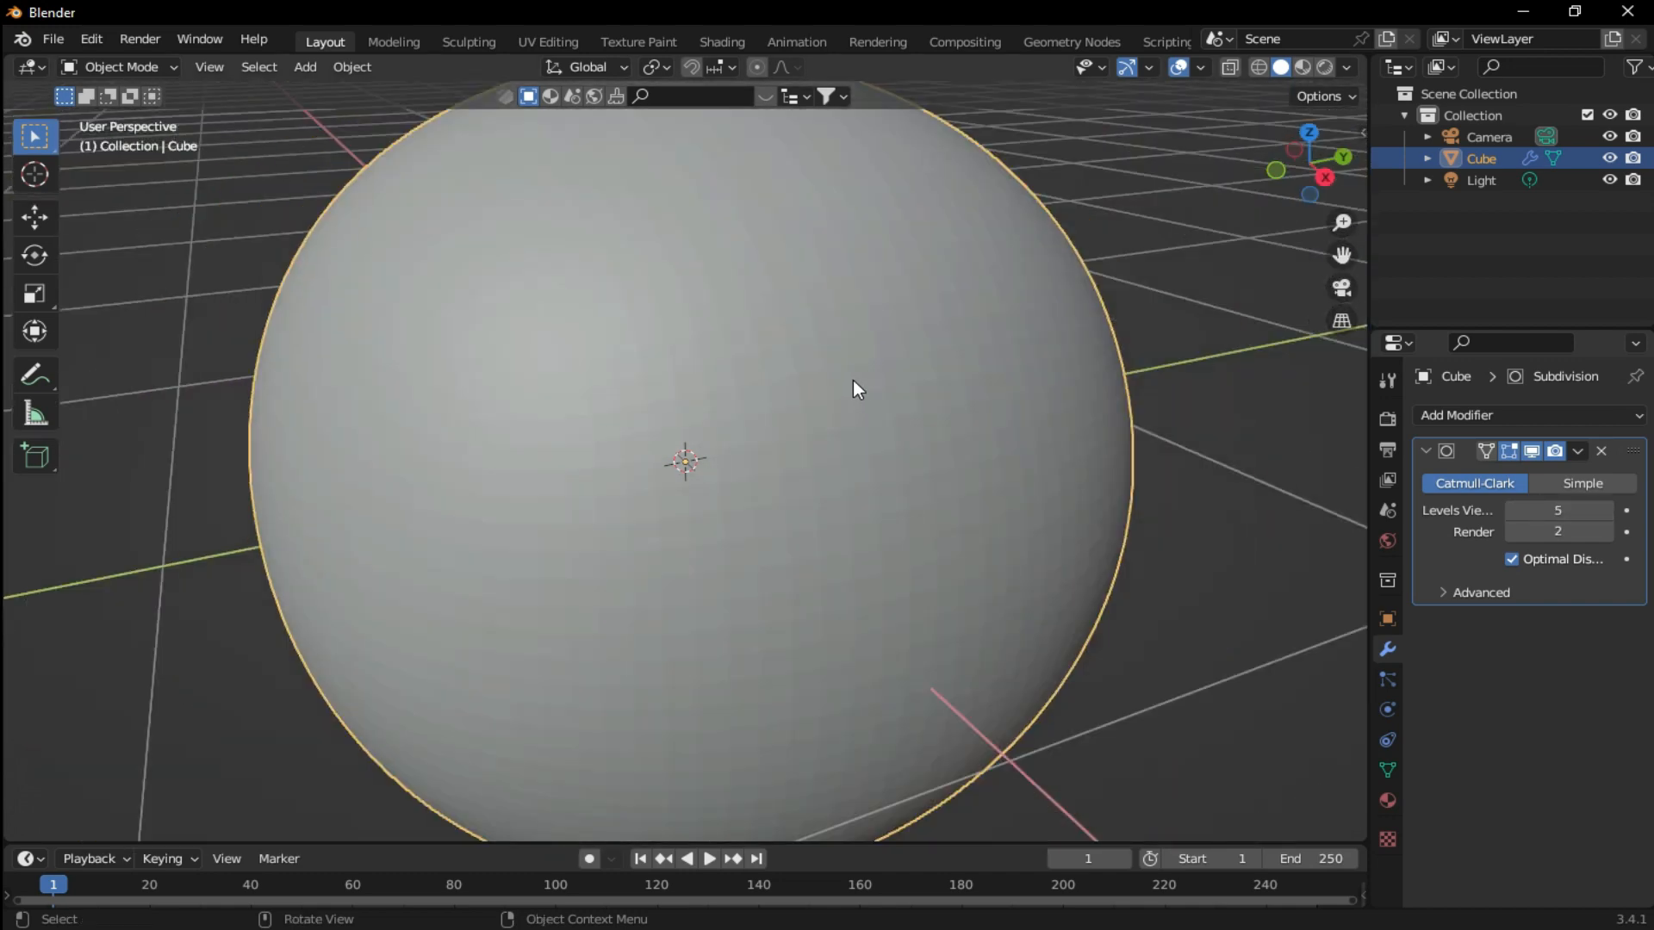
Step: Toggle the sphere through Edit Mode twice and set its render subdivision level to 5
key("Tab")
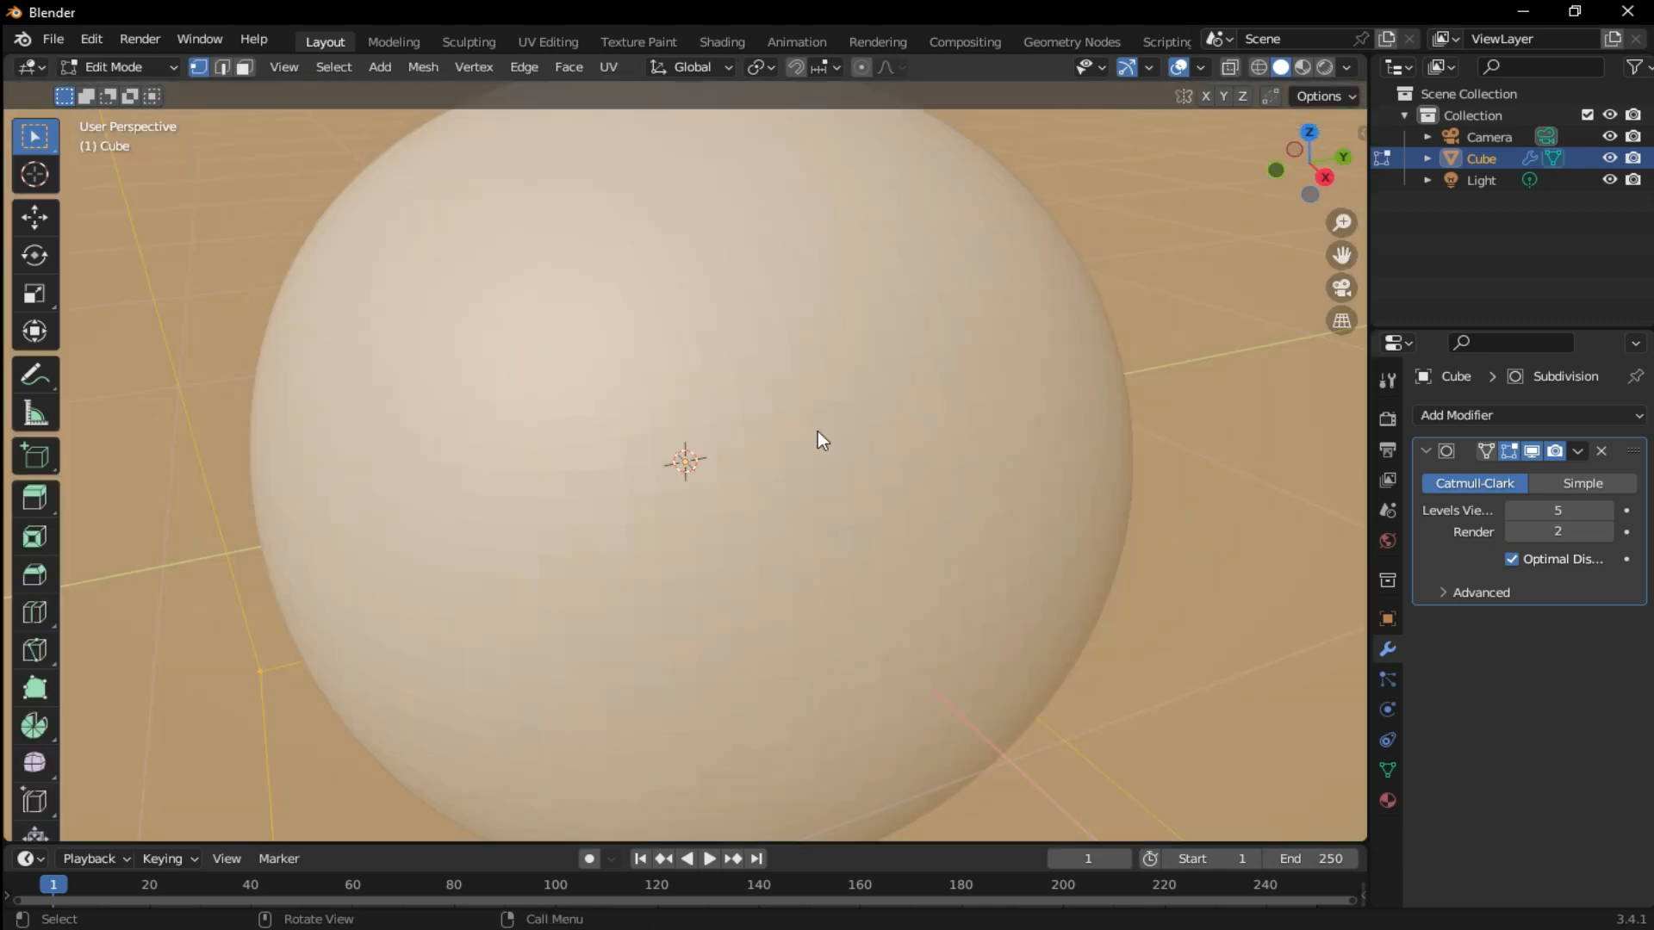
key("Tab")
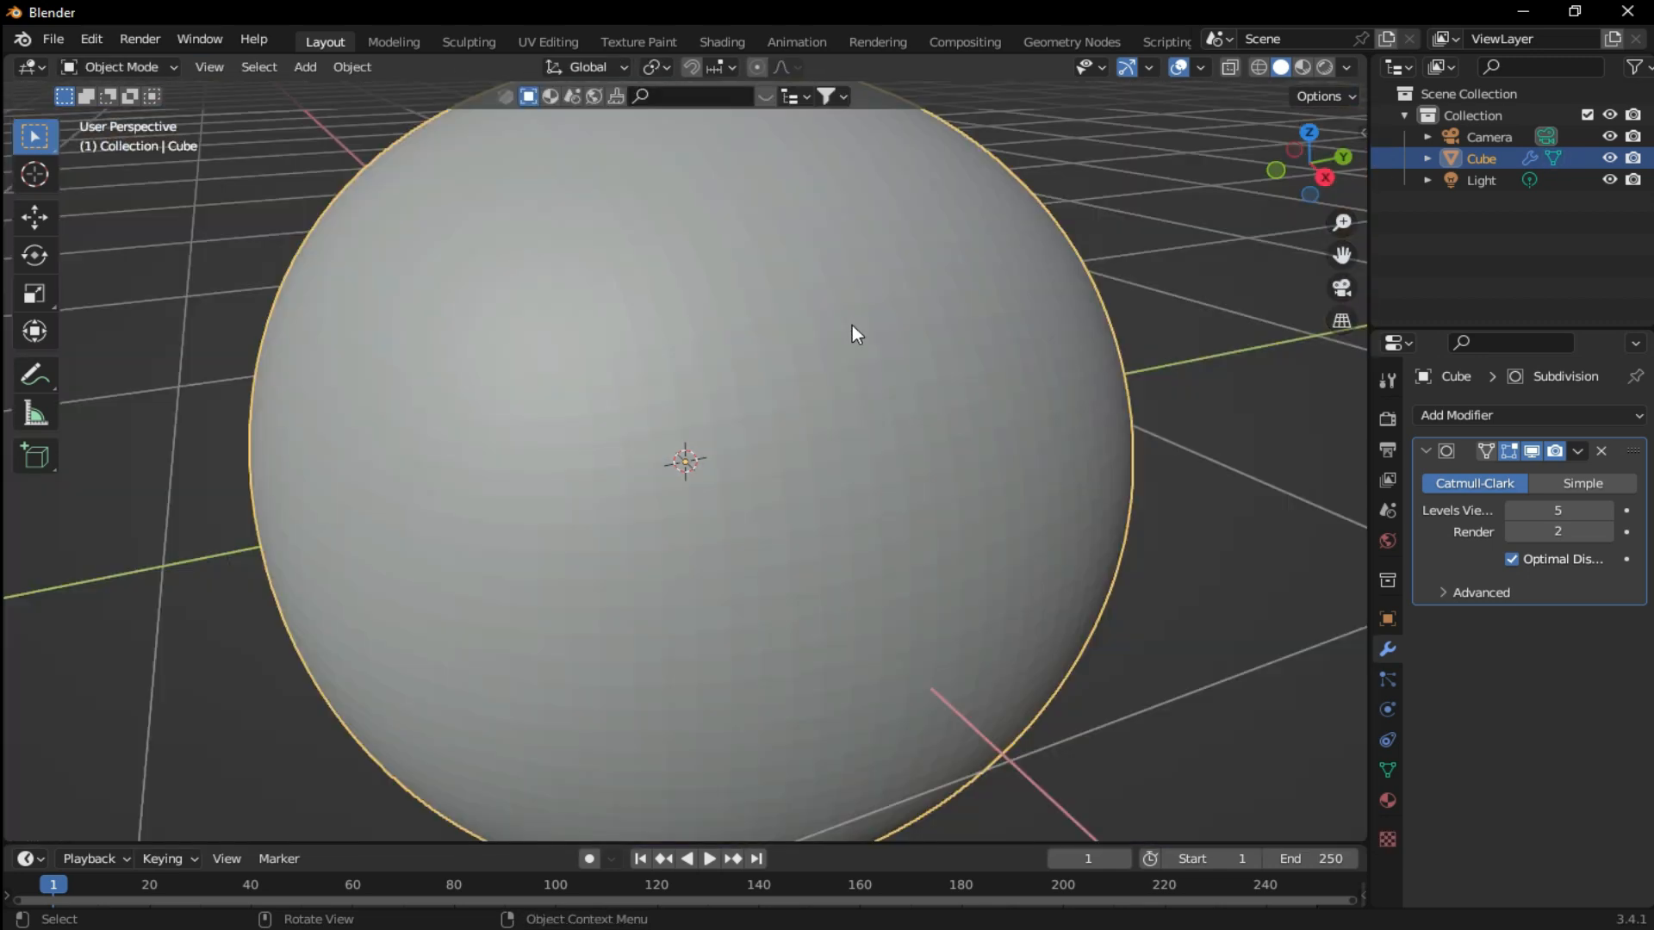
key("Tab")
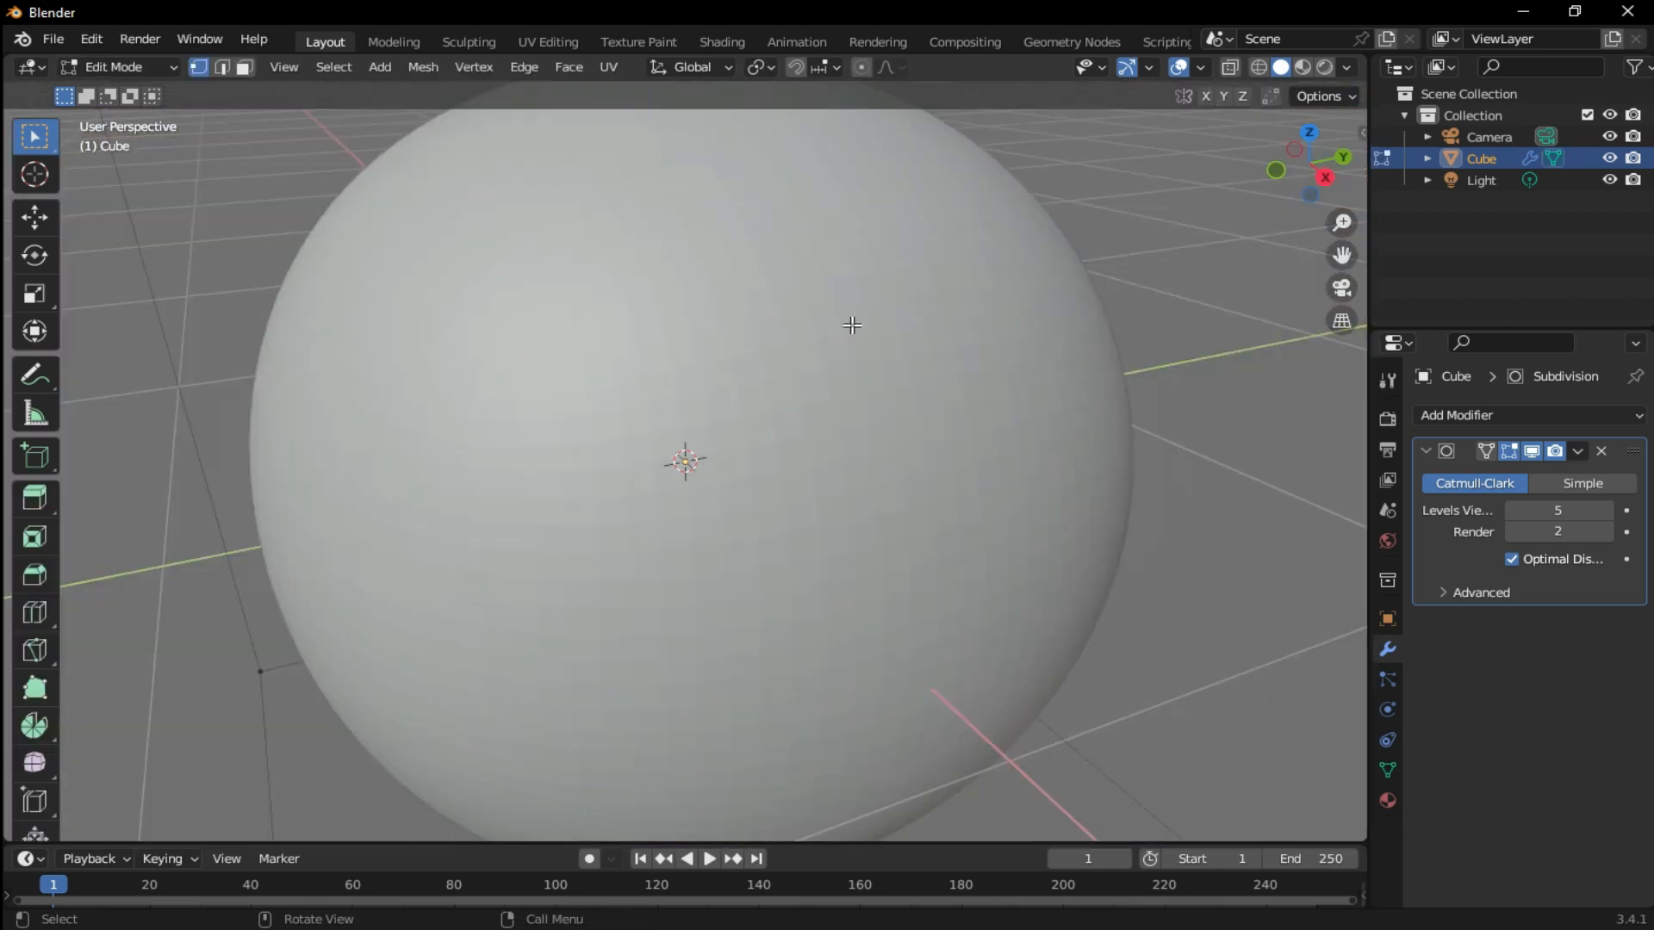
key("Tab")
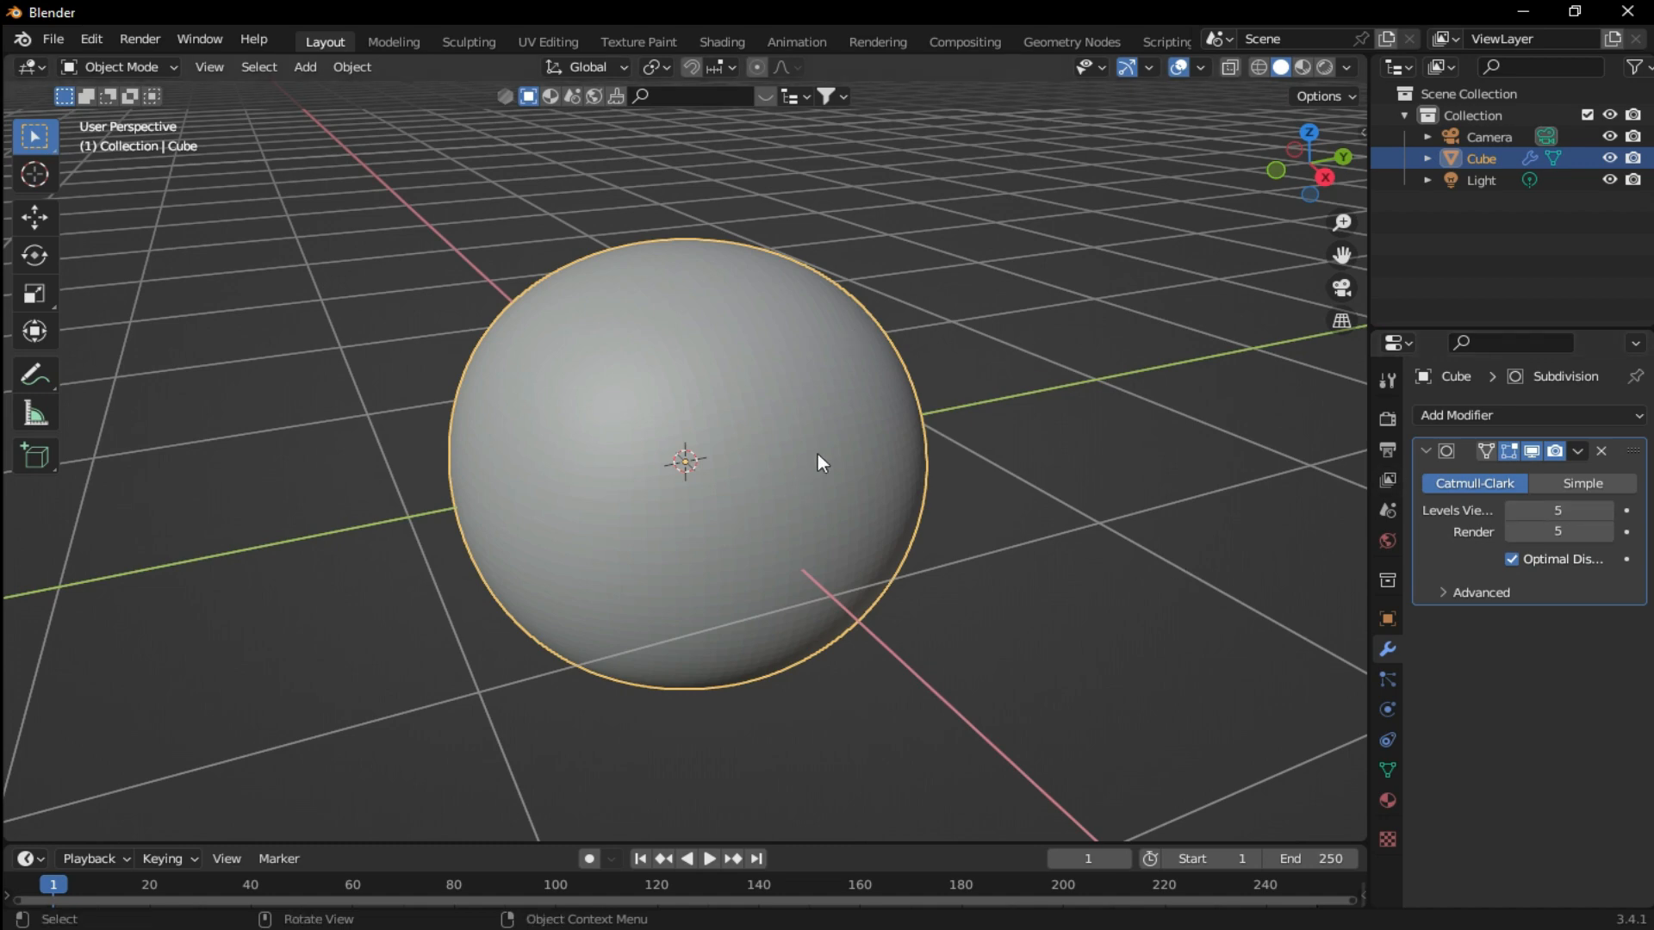
scroll("down", 3)
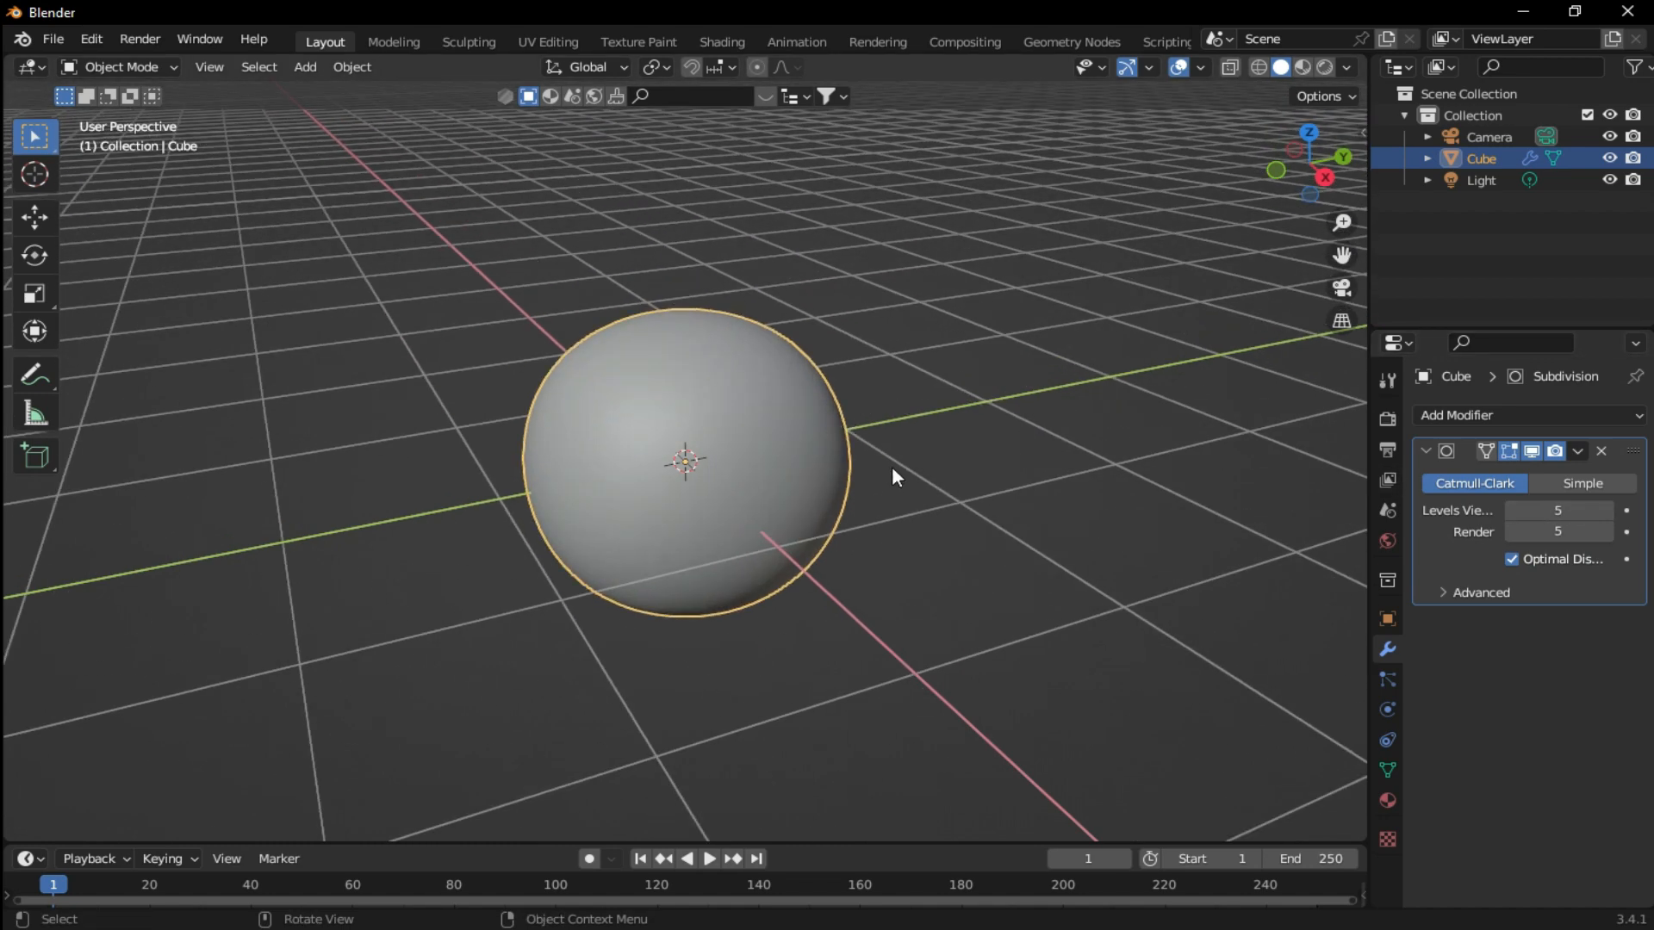
Step: Quit Blender without saving the scene, leaving the Windows desktop
left_click(1633, 12)
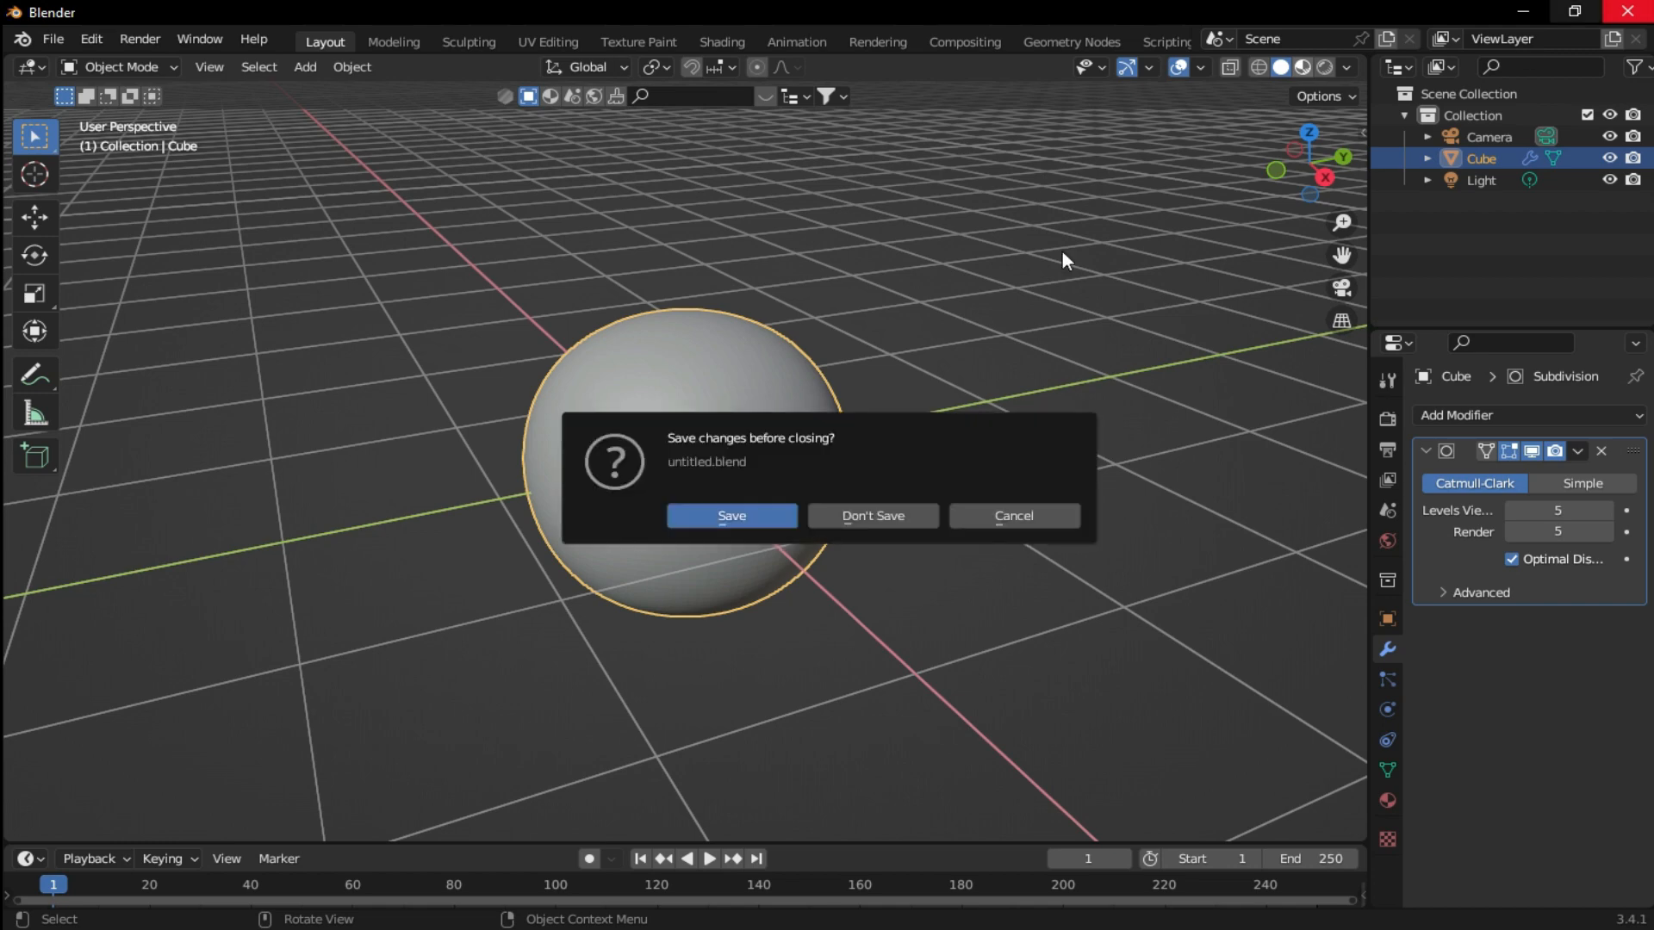
left_click(871, 515)
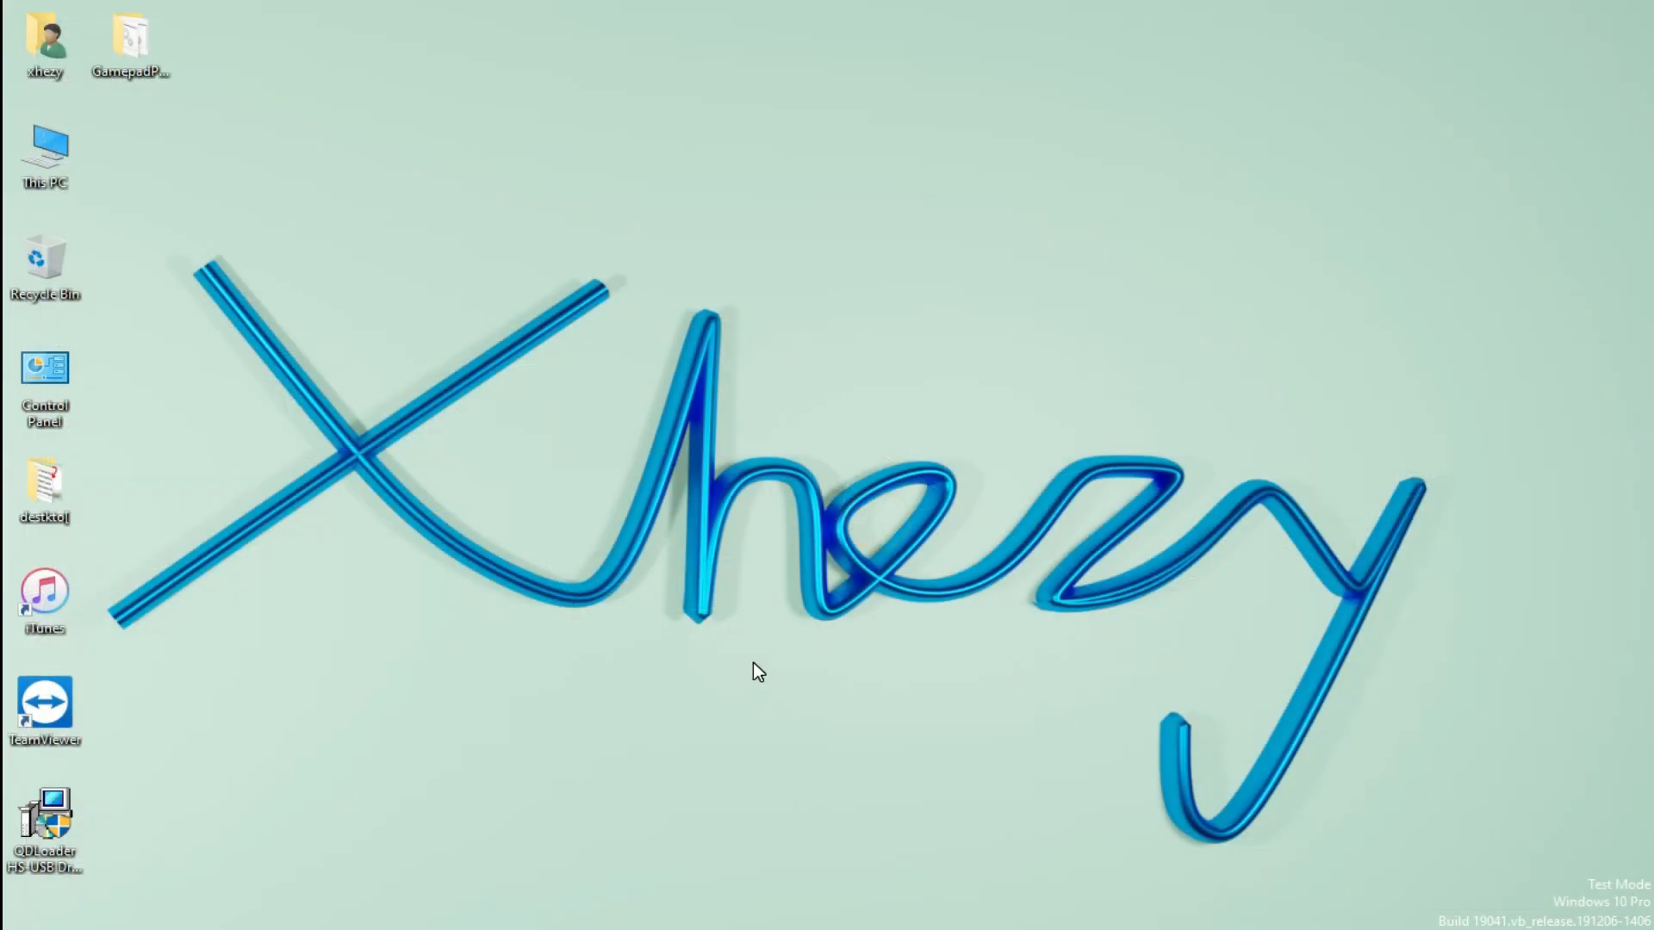